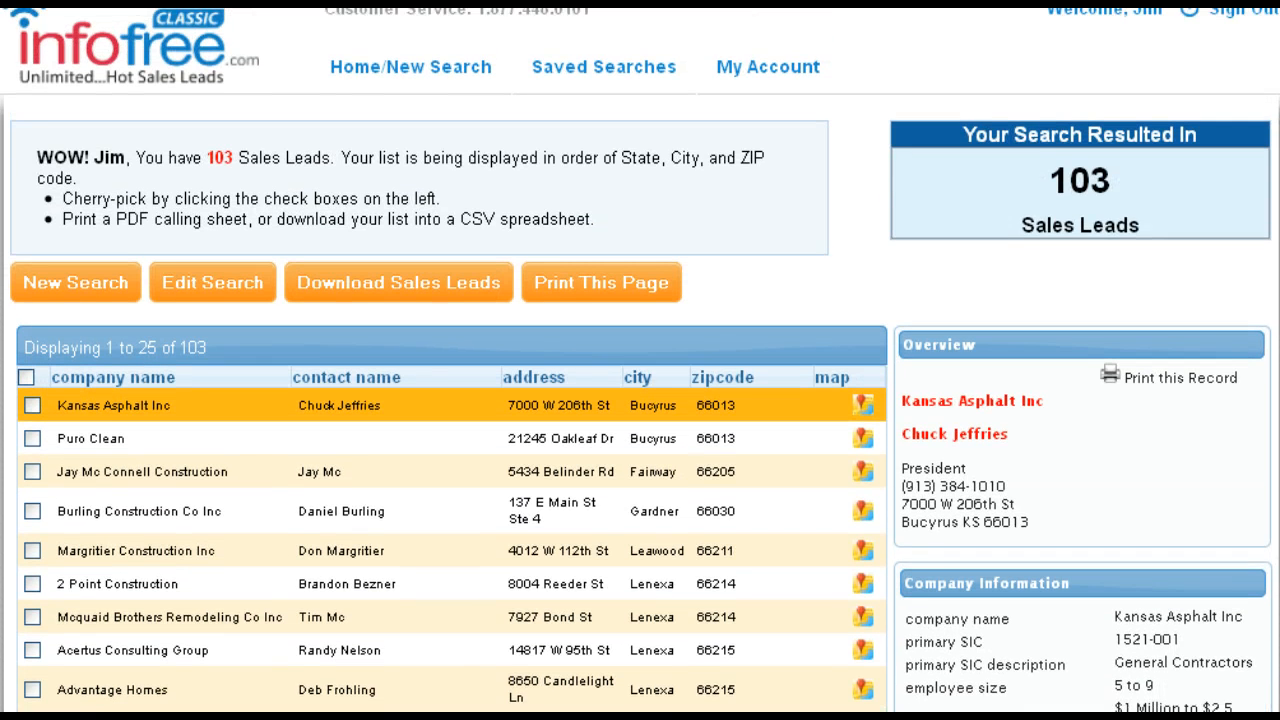
# Step: Scroll through the lead rows to review the Say text, names, cities and KS. state entries
pyautogui.scroll(-3)
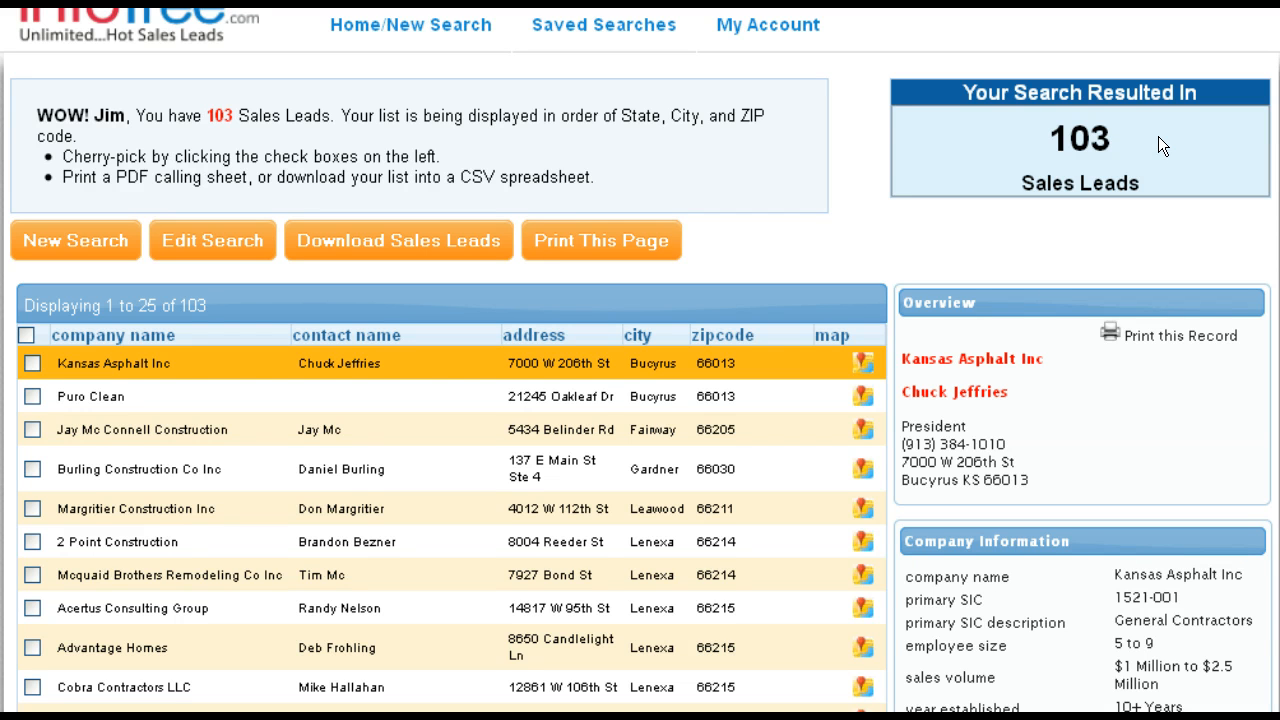
pyautogui.moveTo(1152, 144)
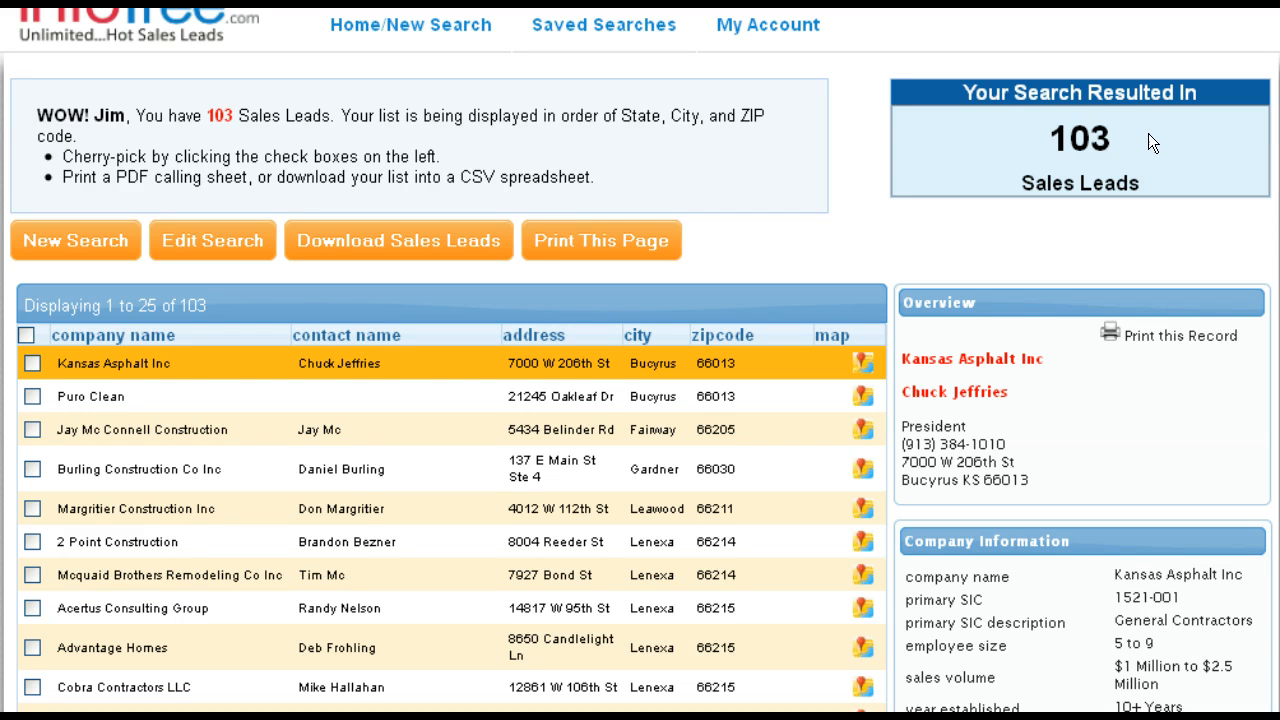
pyautogui.scroll(-3)
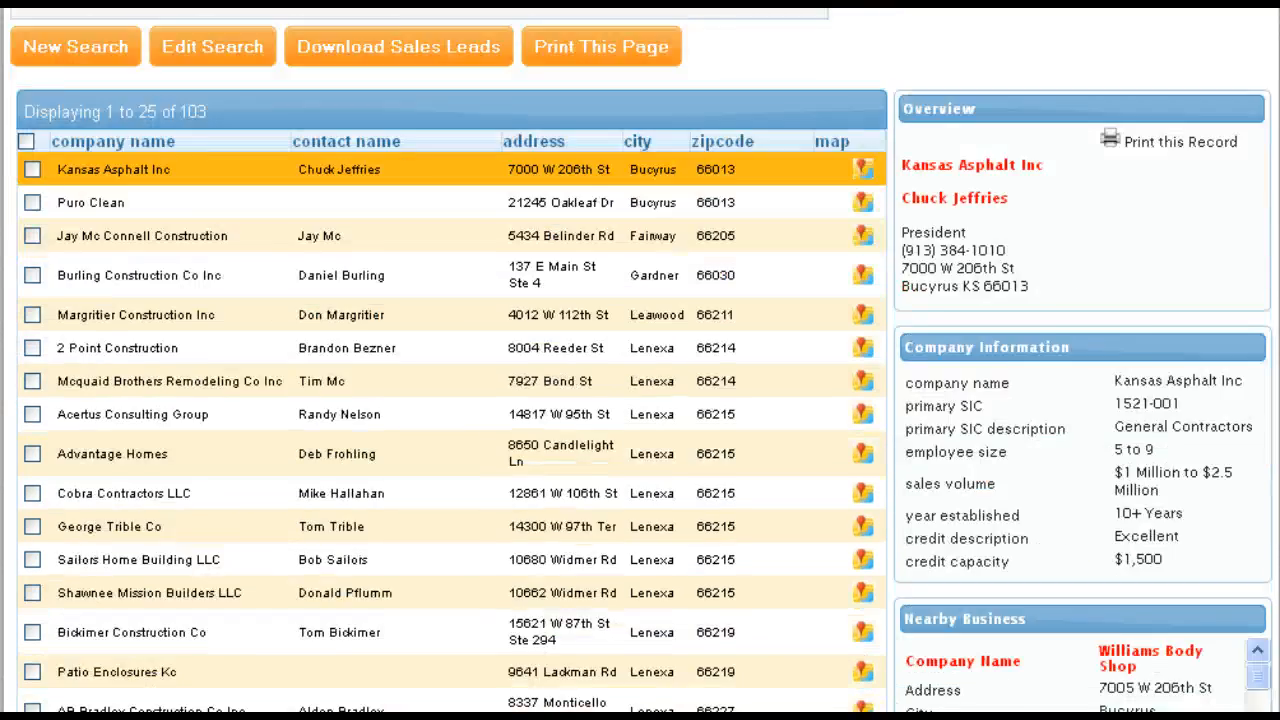
pyautogui.scroll(-3)
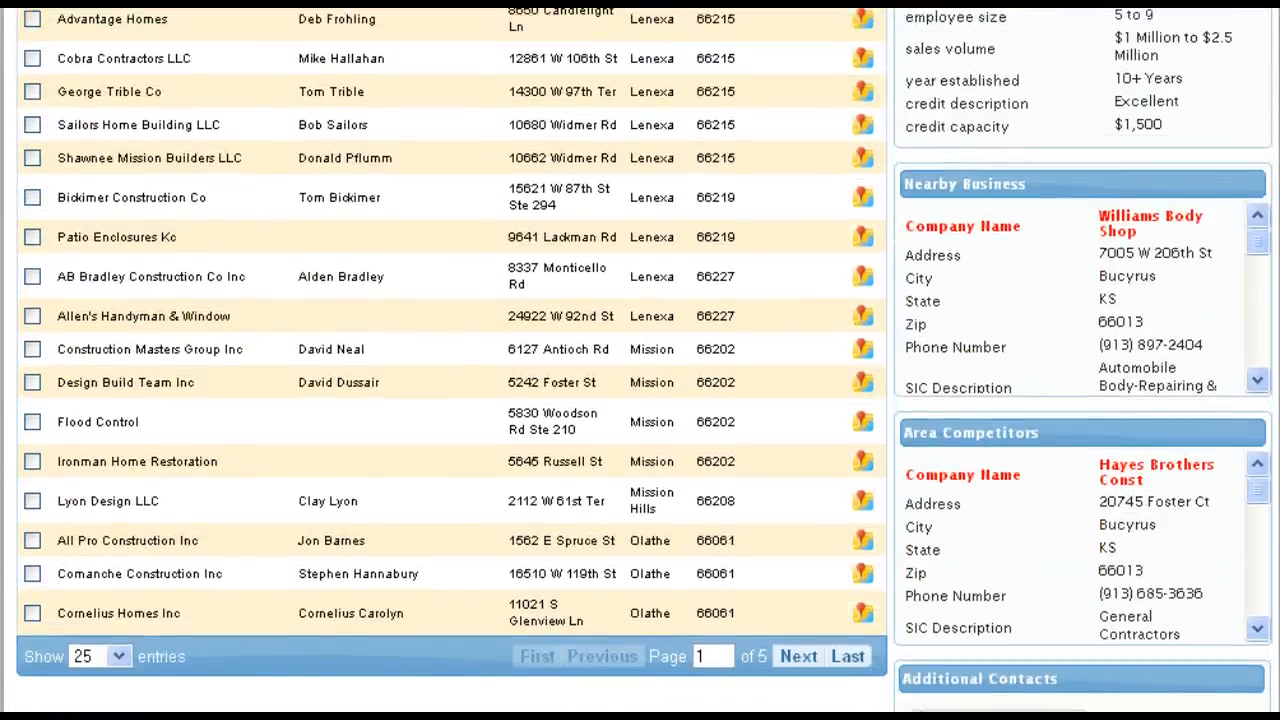
pyautogui.scroll(3)
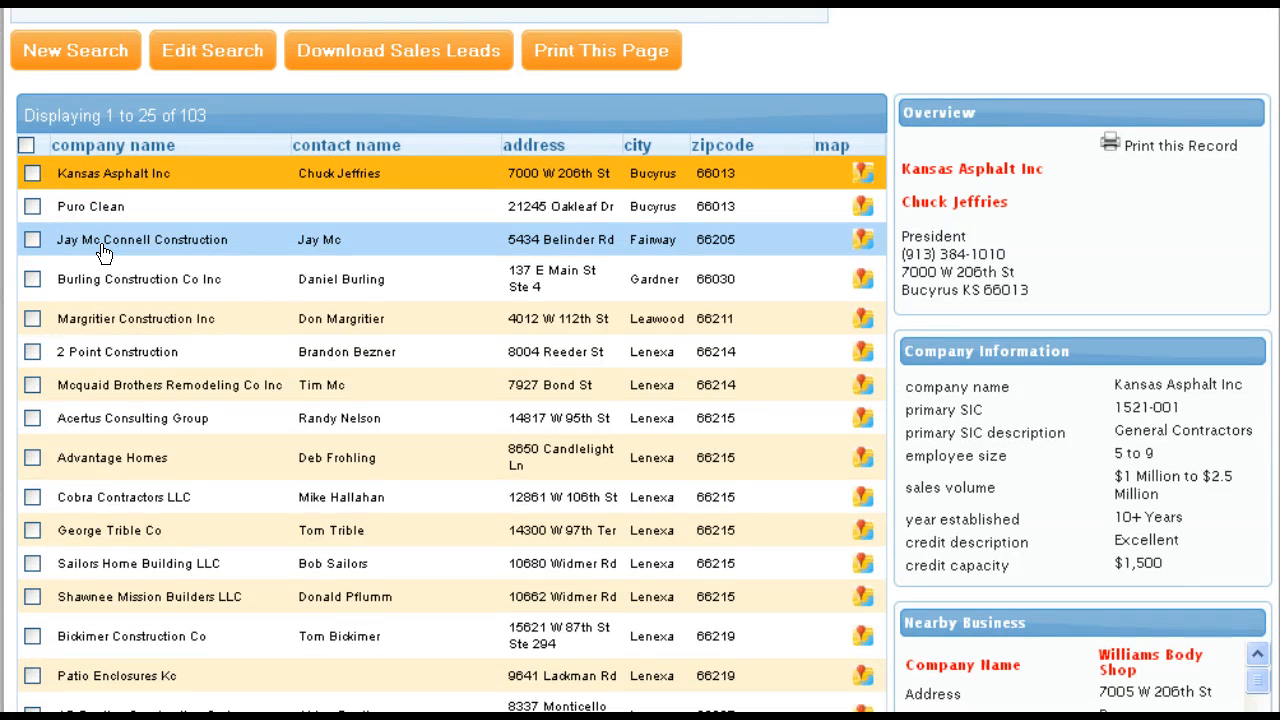
pyautogui.moveTo(392, 246)
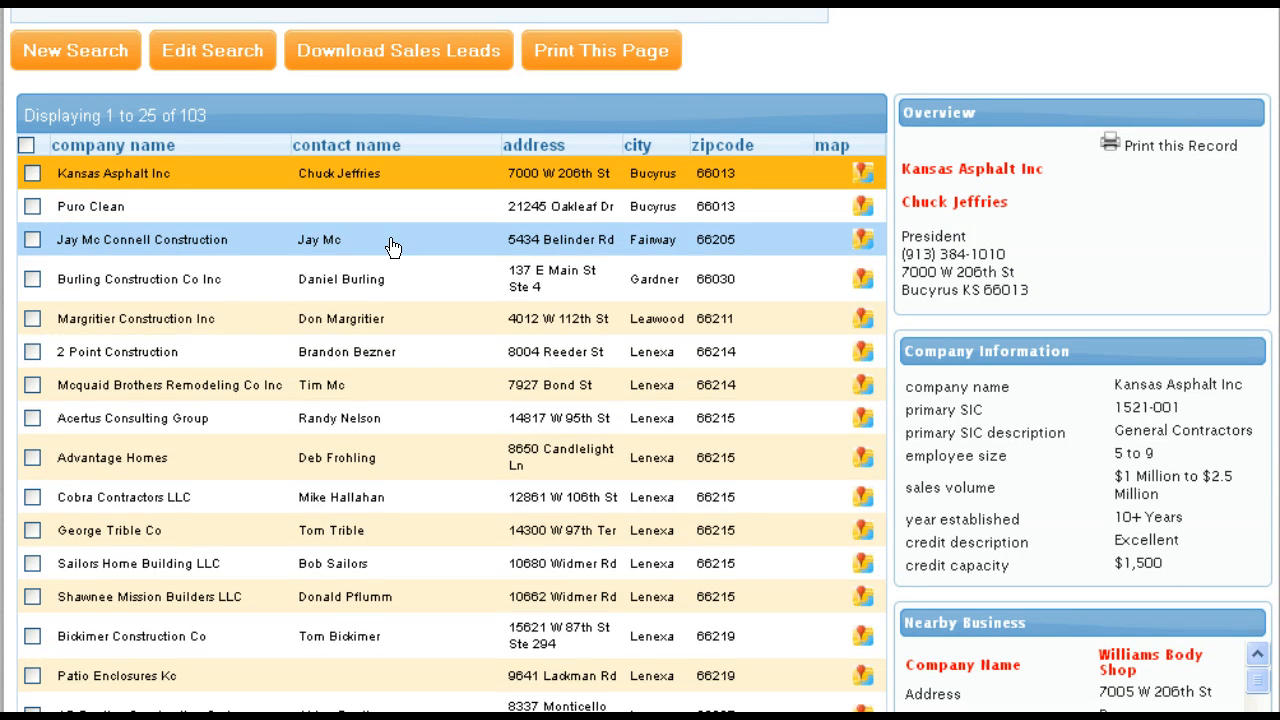
pyautogui.moveTo(322, 318)
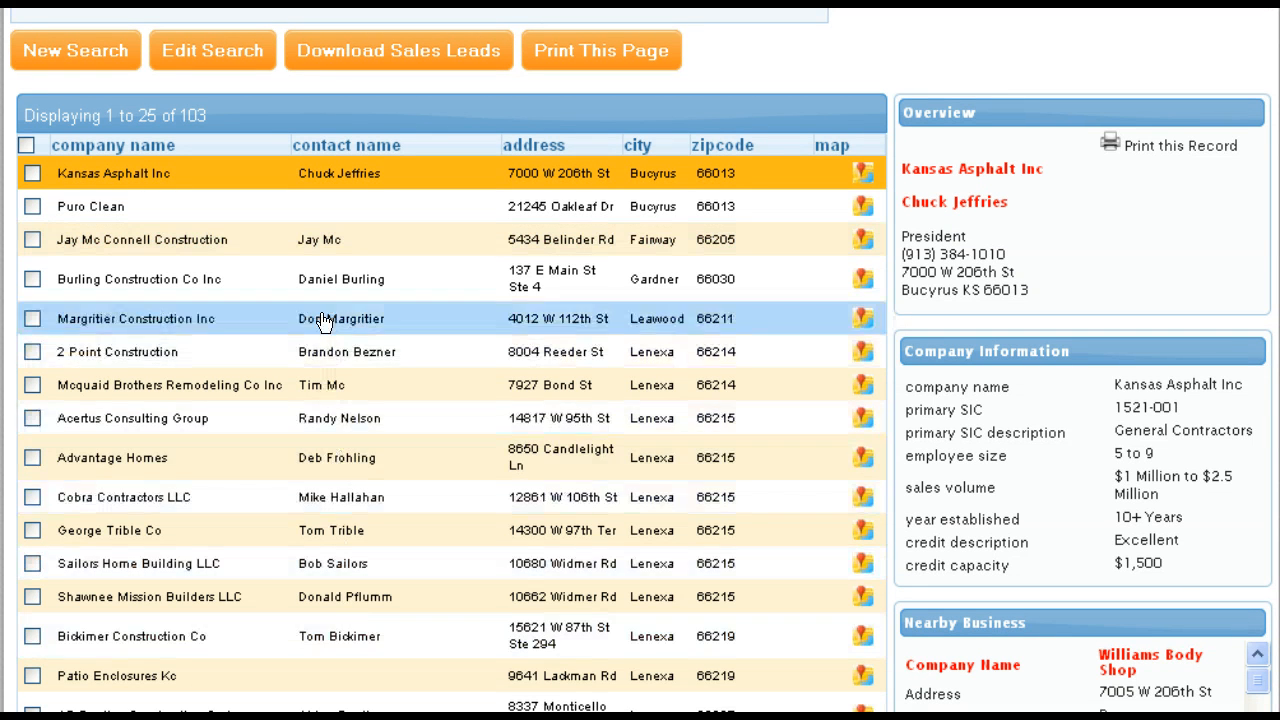
pyautogui.scroll(-3)
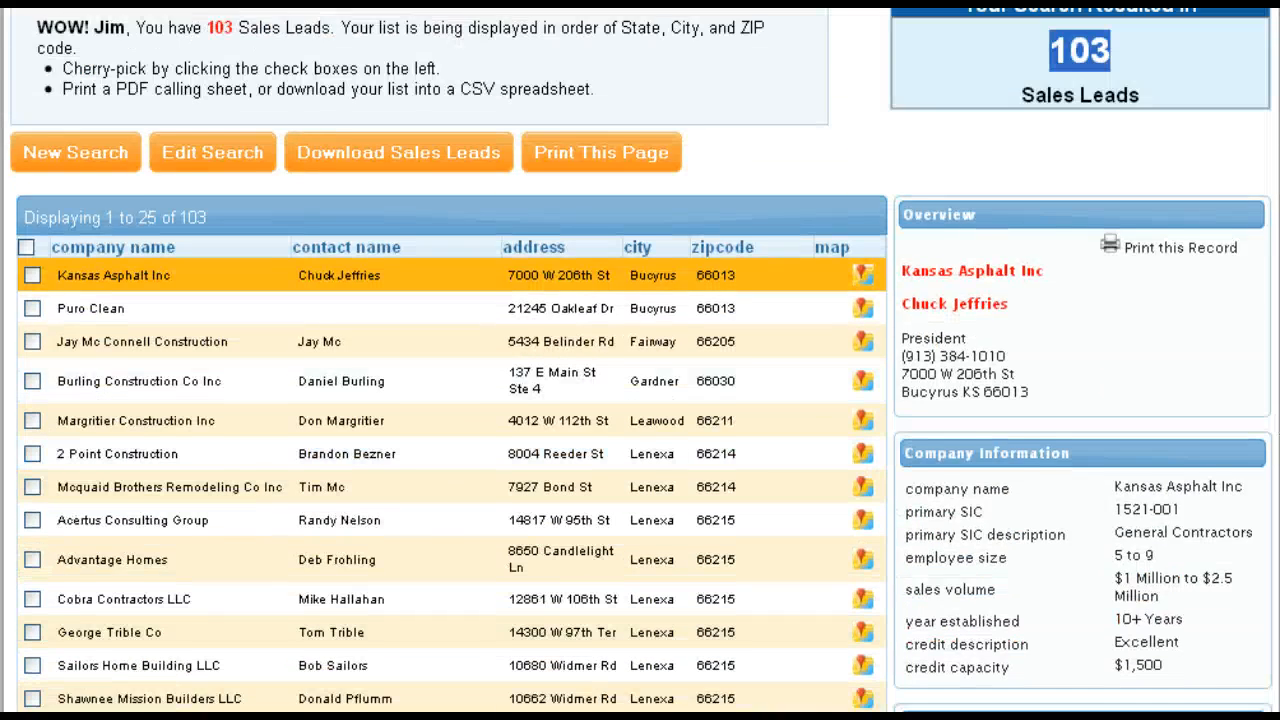
pyautogui.scroll(-3)
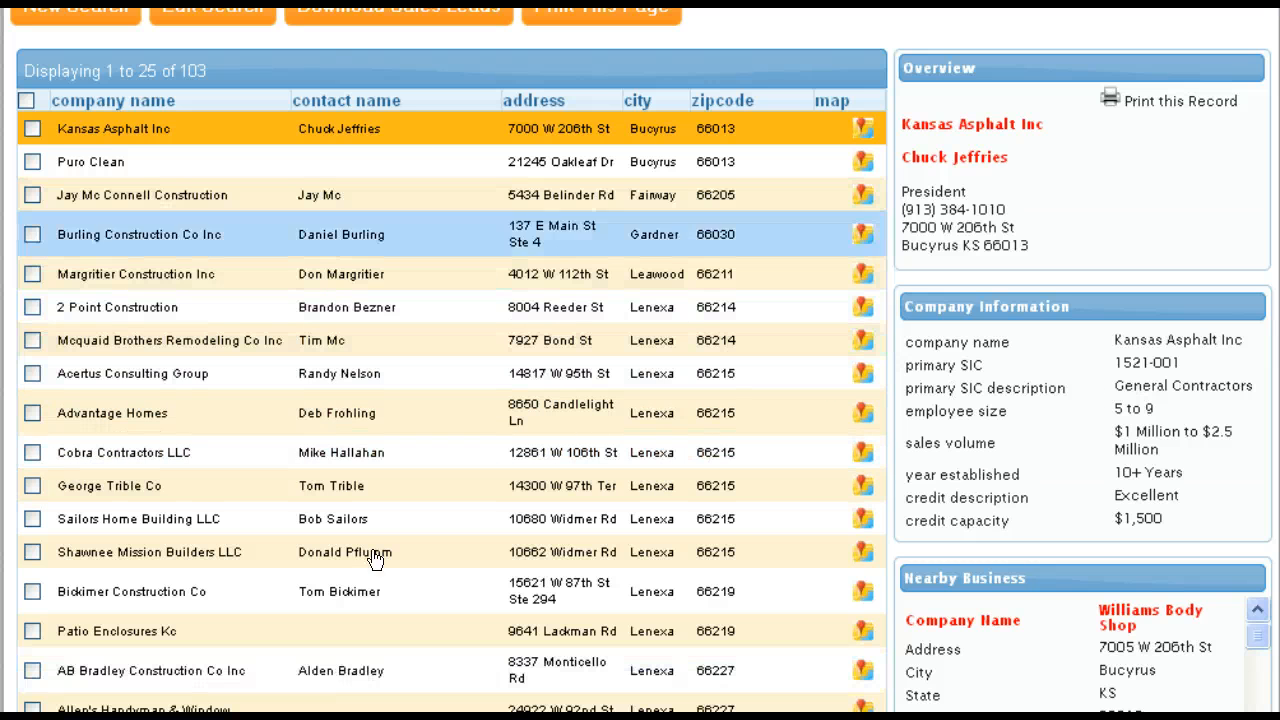
pyautogui.scroll(-3)
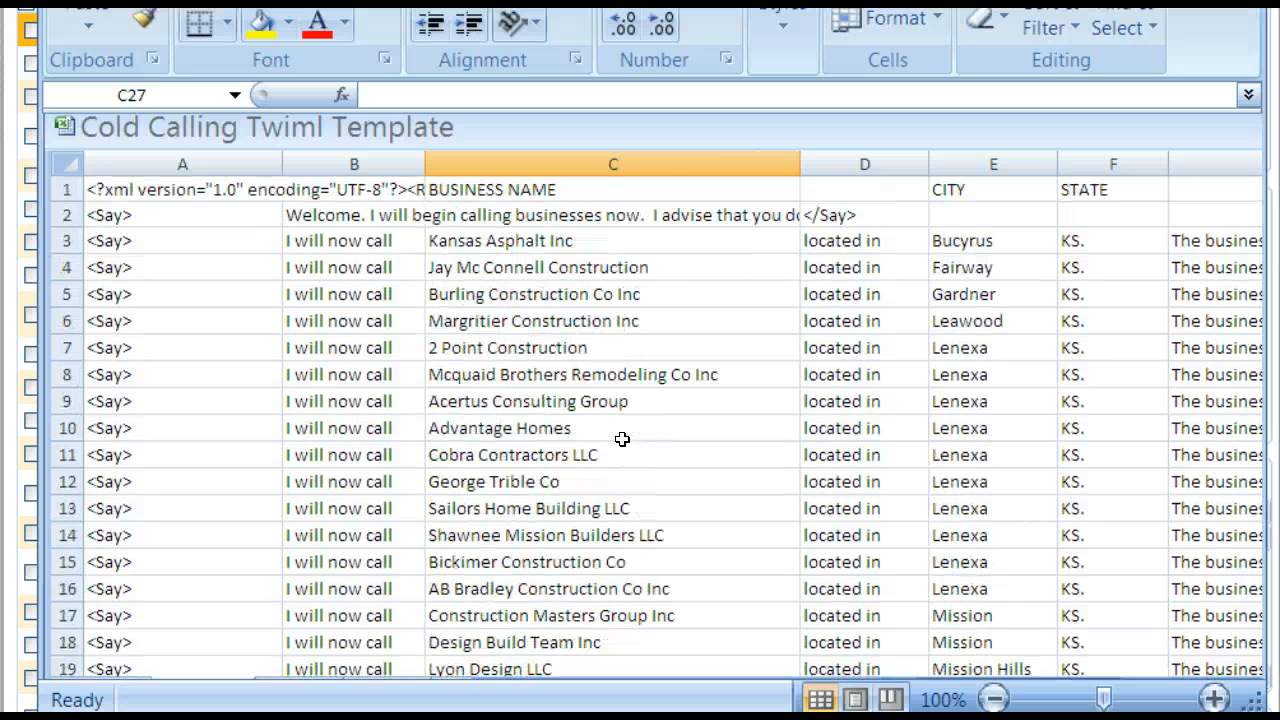
pyautogui.moveTo(136, 240)
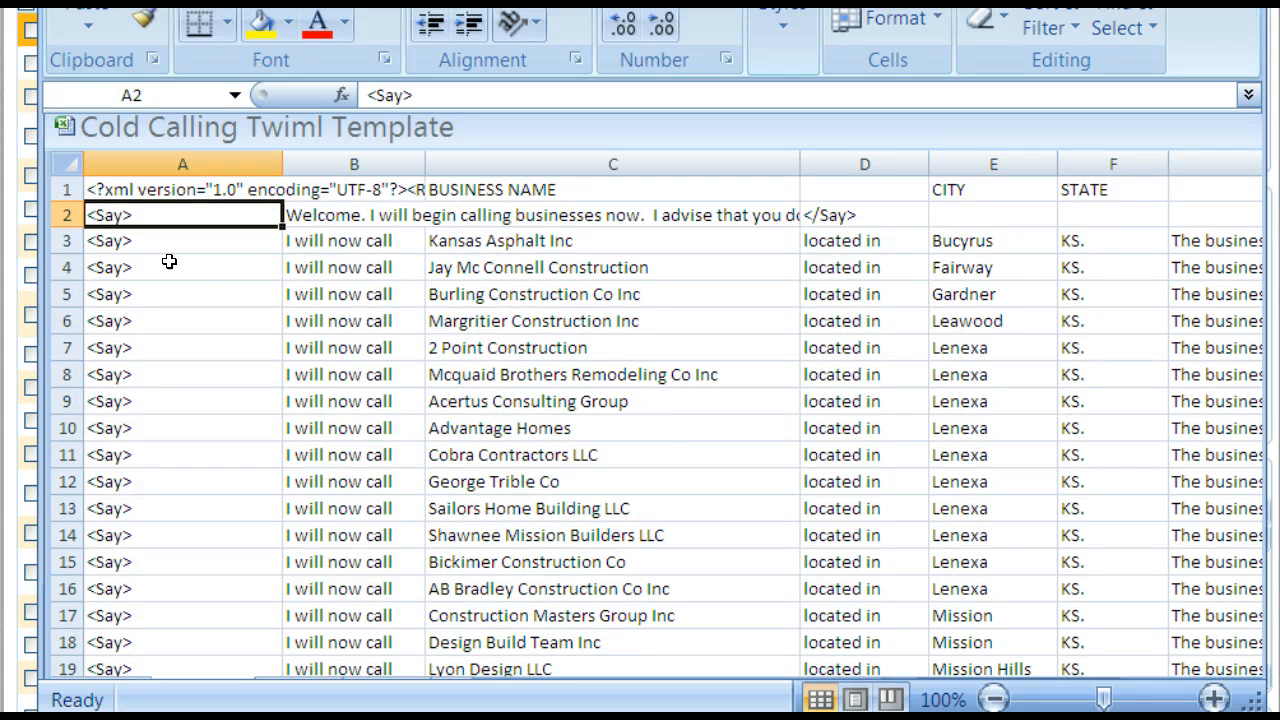
pyautogui.moveTo(148, 240)
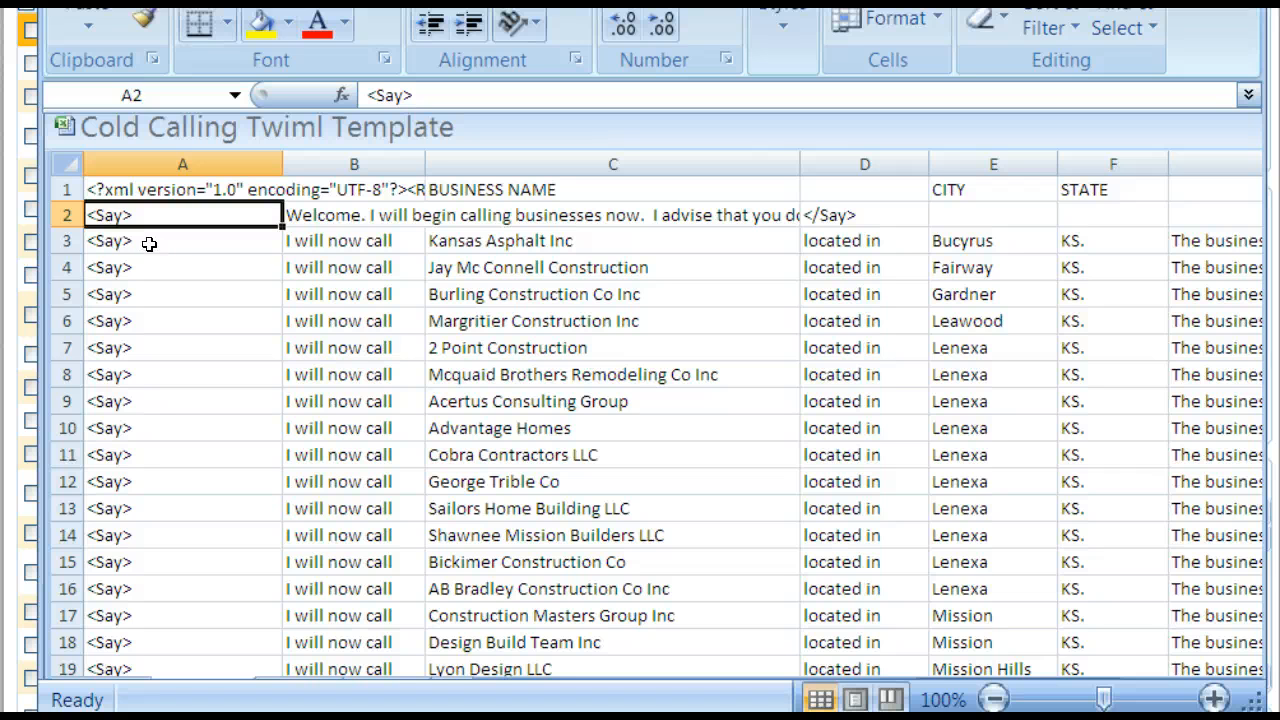
# Step: Inspect the first lead's opening Say tag, state, last name Jeffries and Dial tag cells
pyautogui.click(150, 240)
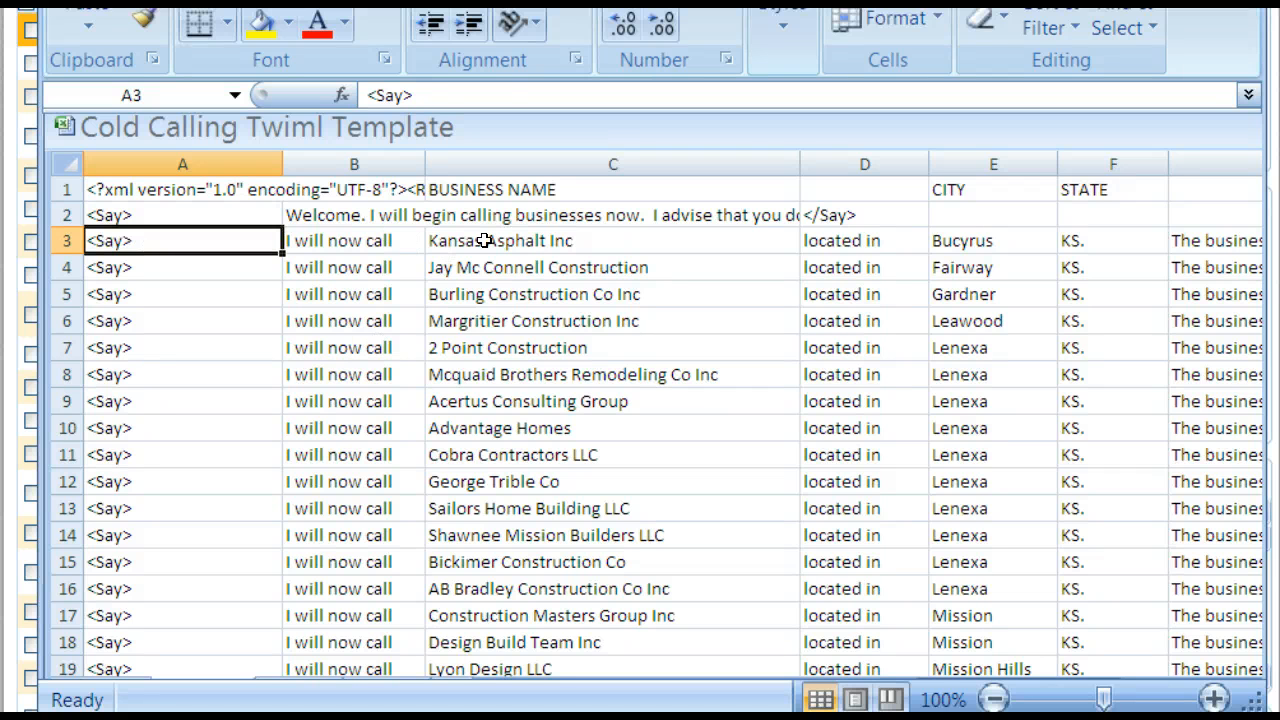
pyautogui.click(500, 240)
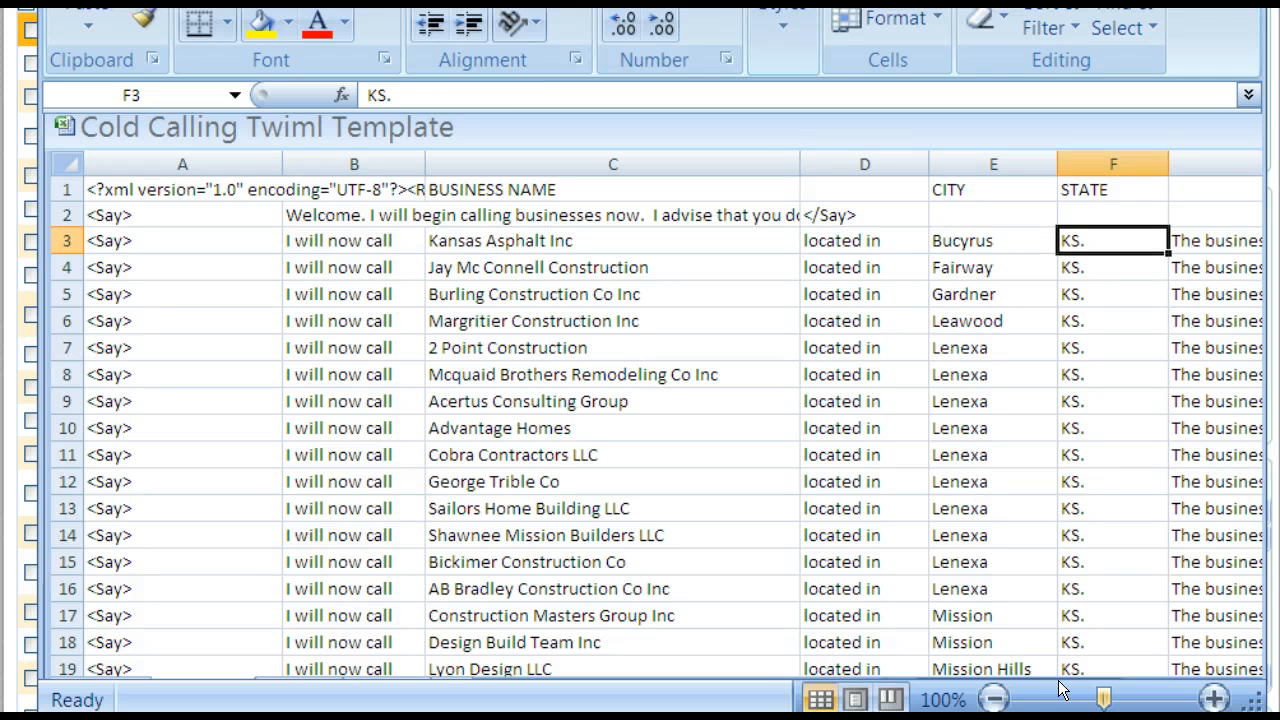
pyautogui.moveTo(1212, 536)
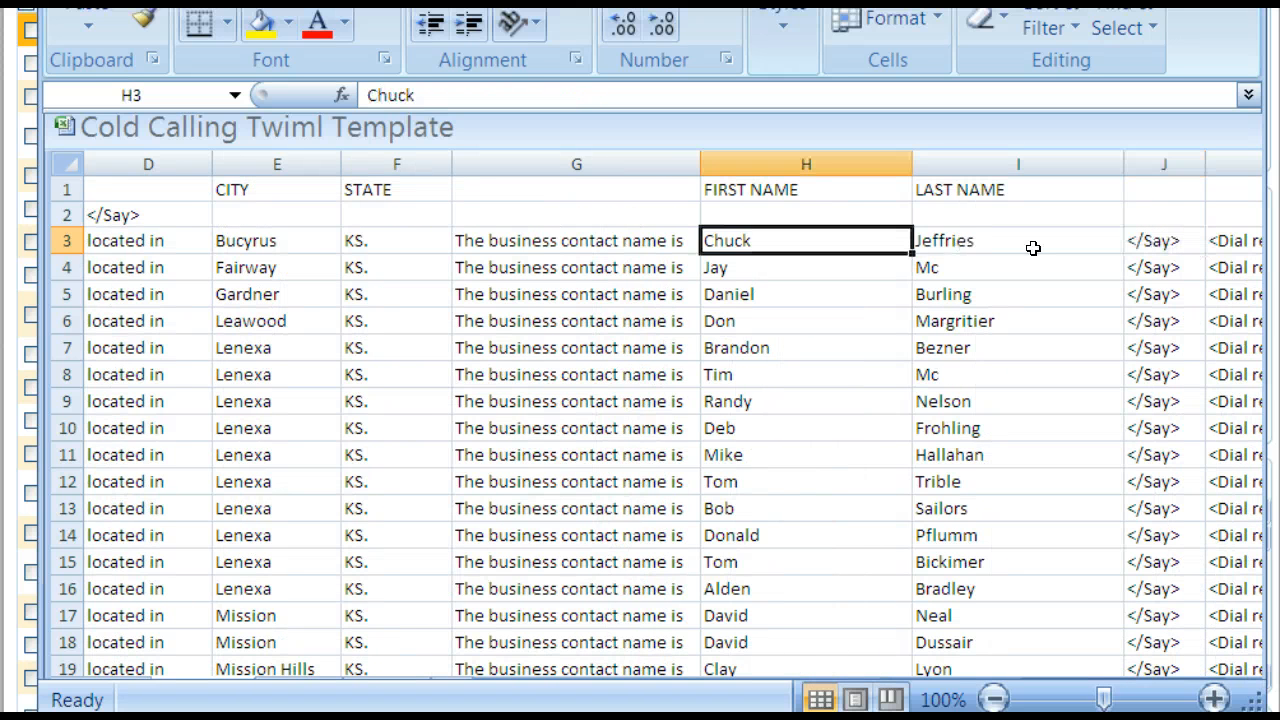
pyautogui.click(1016, 240)
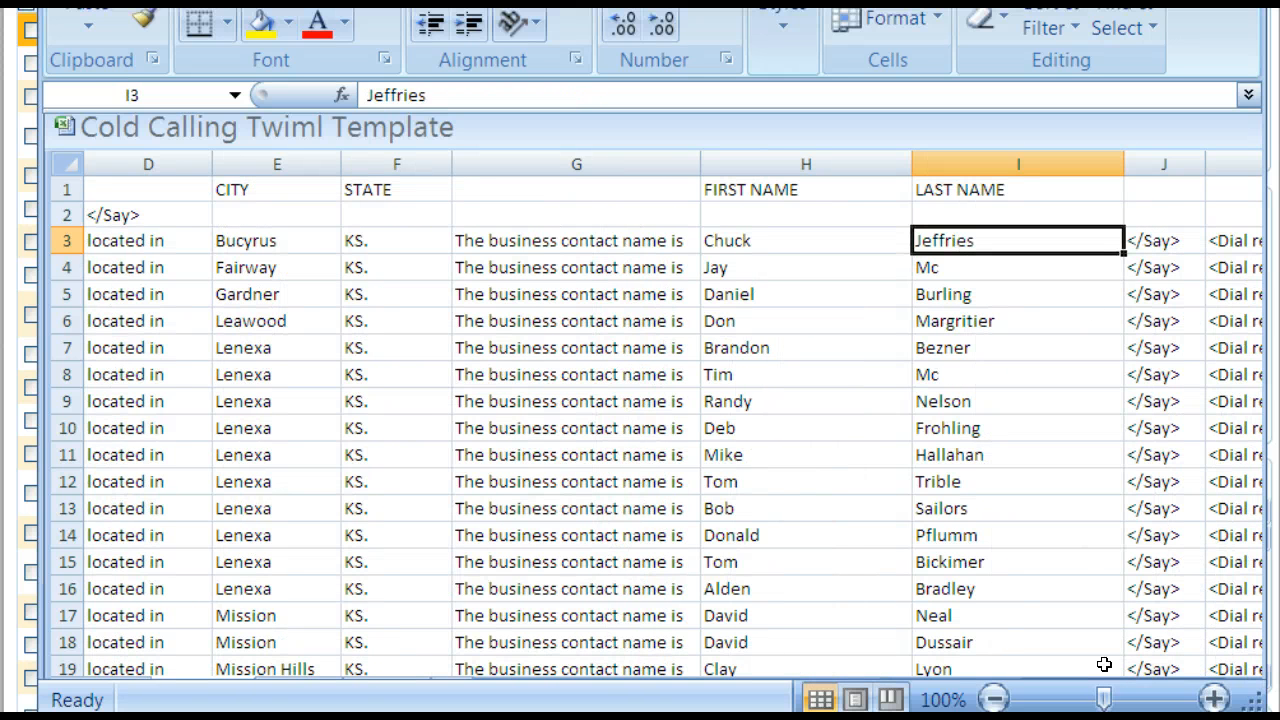
pyautogui.click(806, 240)
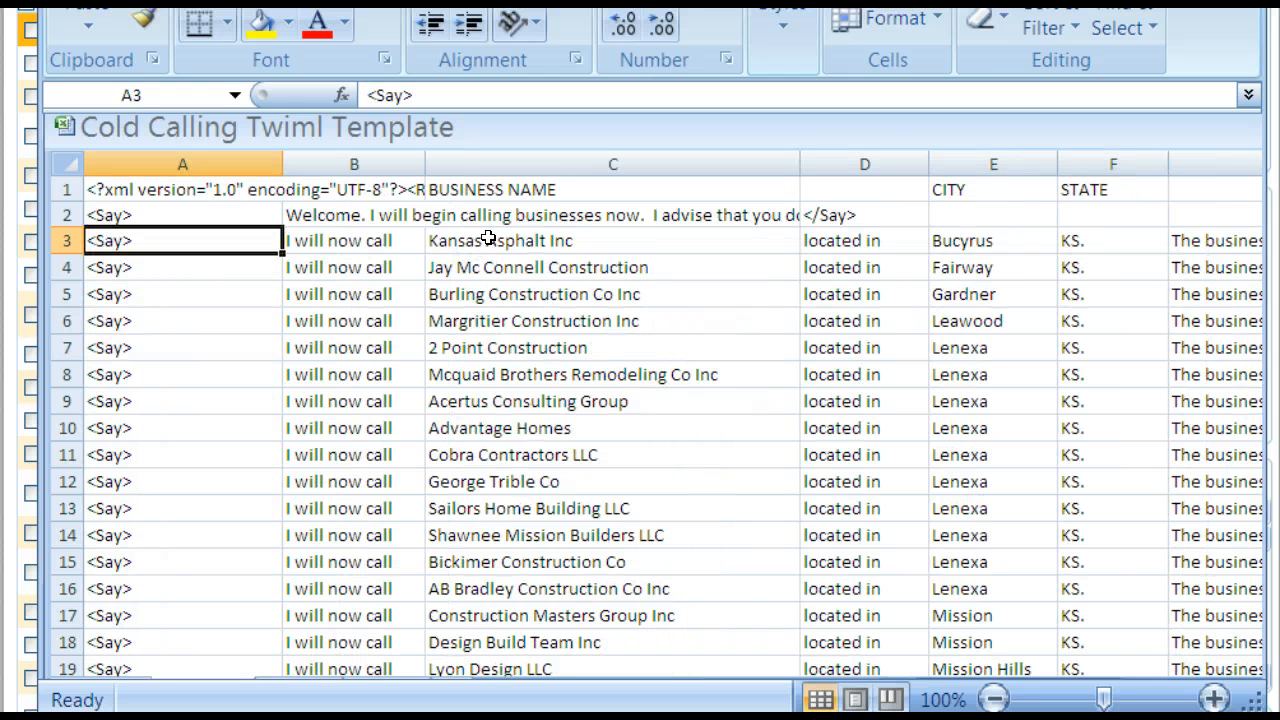
pyautogui.moveTo(1142, 636)
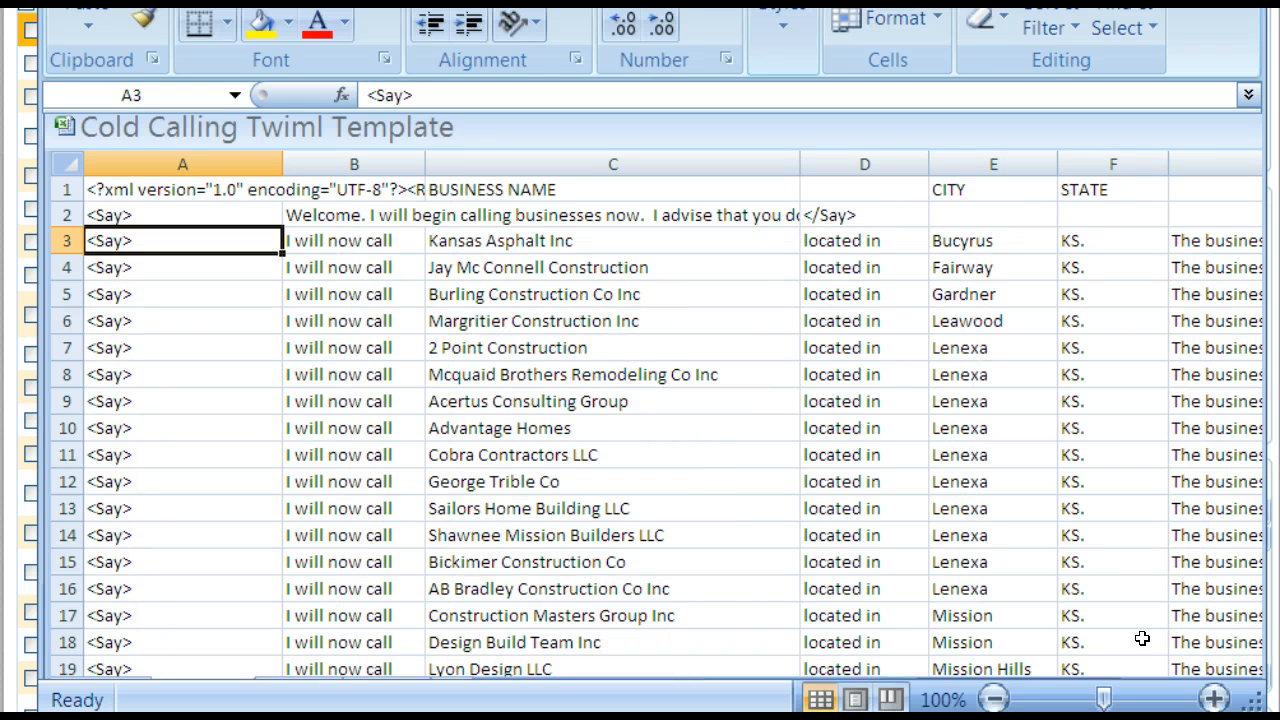
pyautogui.click(992, 240)
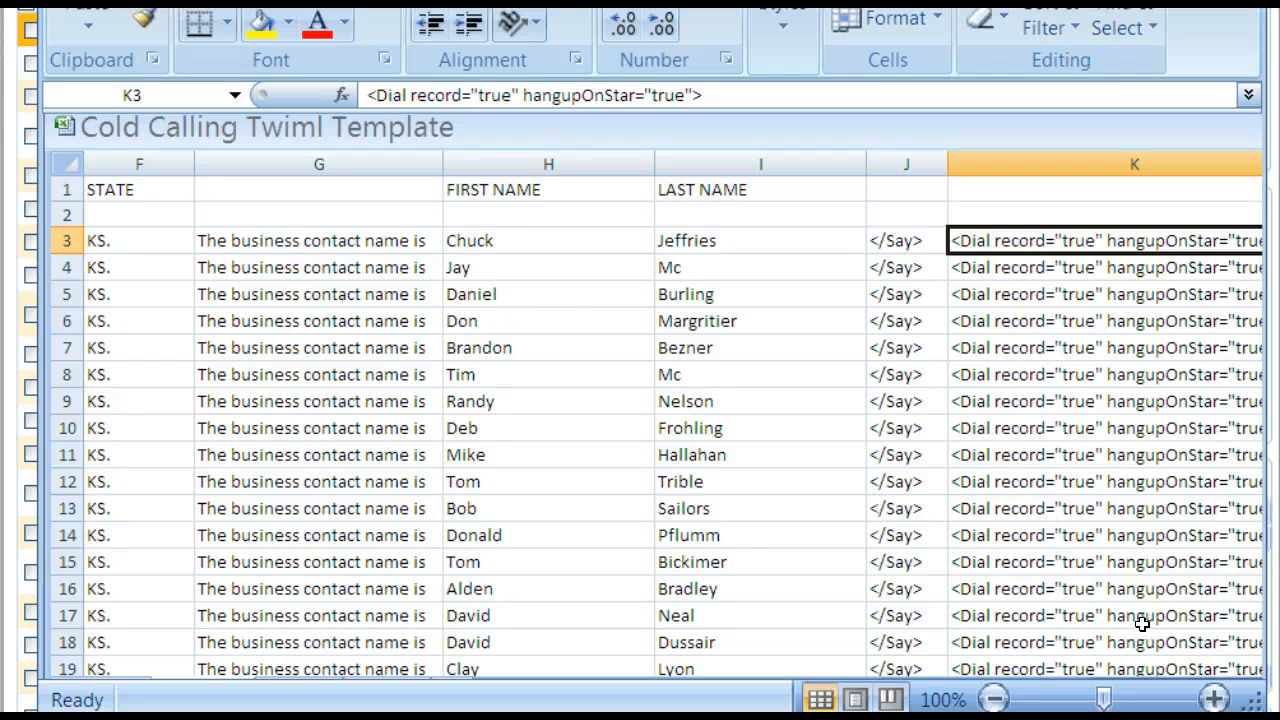
pyautogui.moveTo(660, 582)
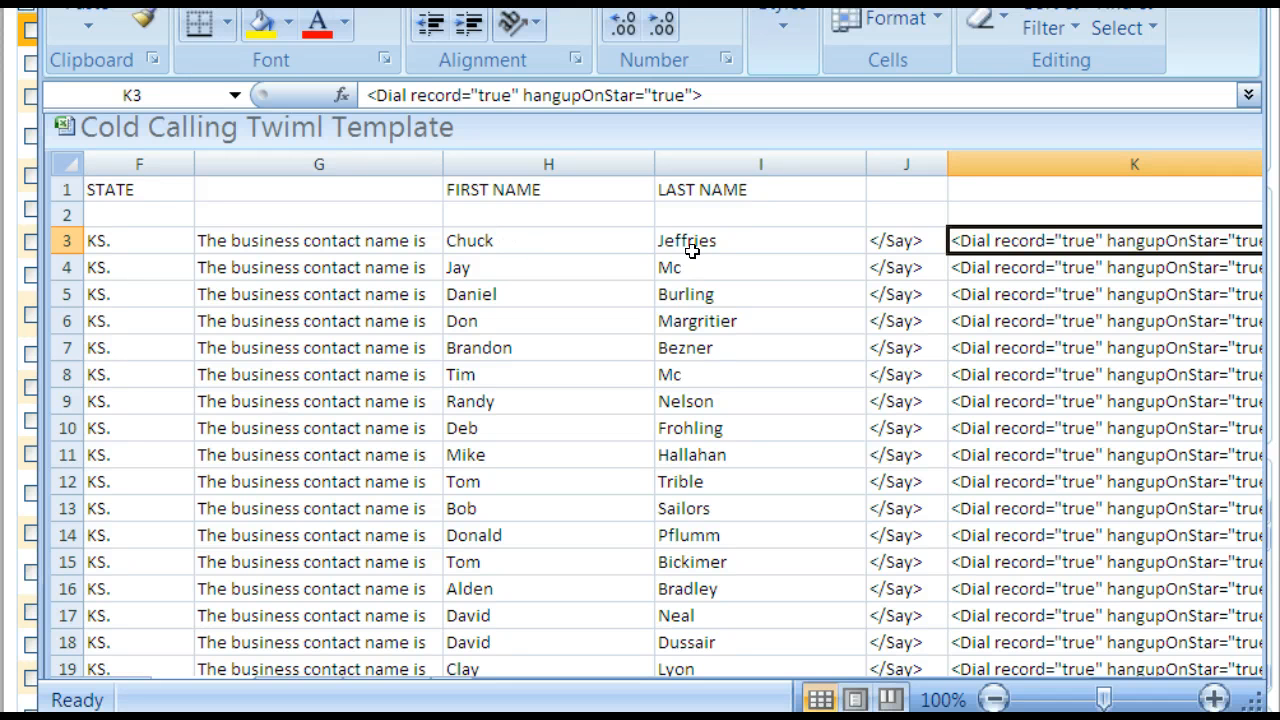
pyautogui.moveTo(932, 422)
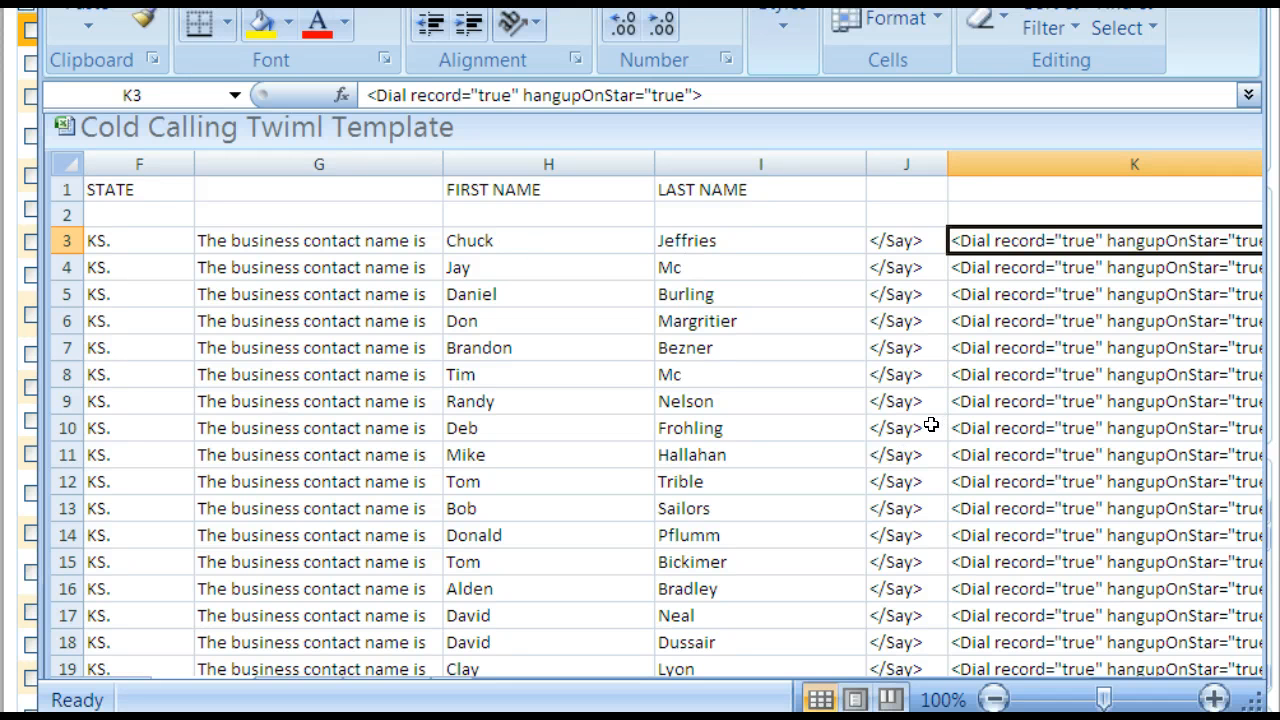
pyautogui.moveTo(1084, 592)
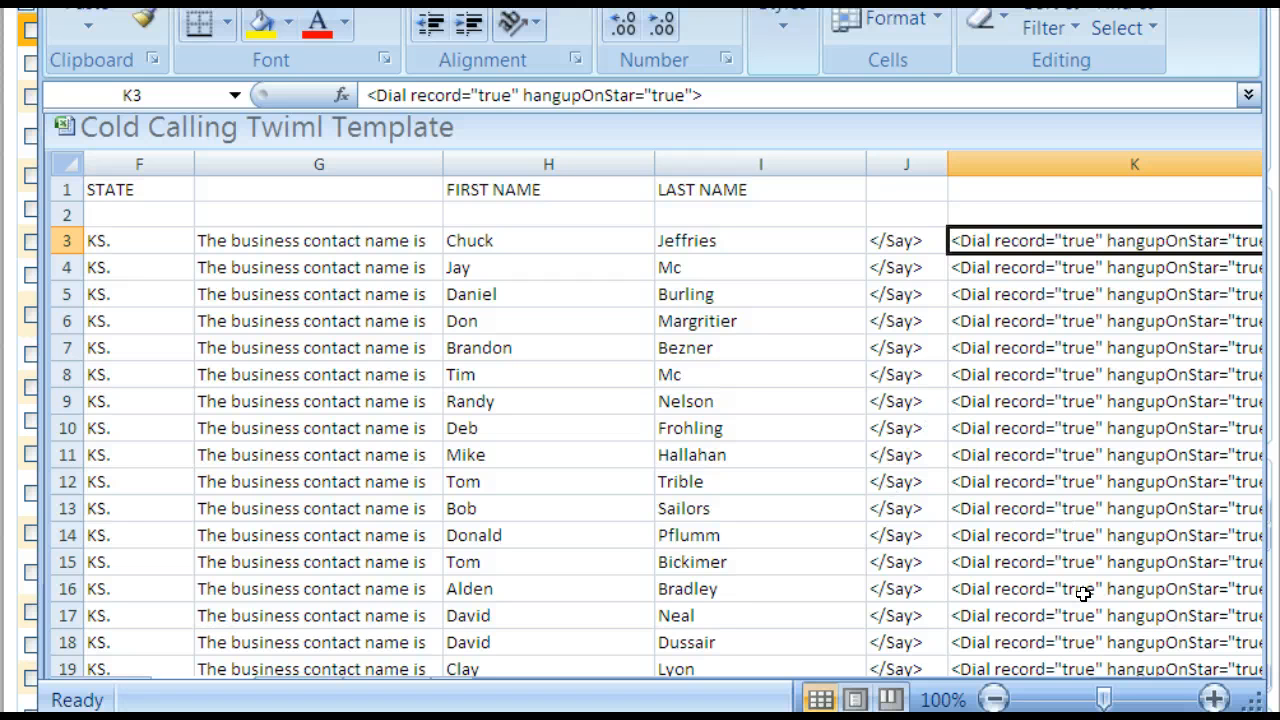
pyautogui.moveTo(1112, 642)
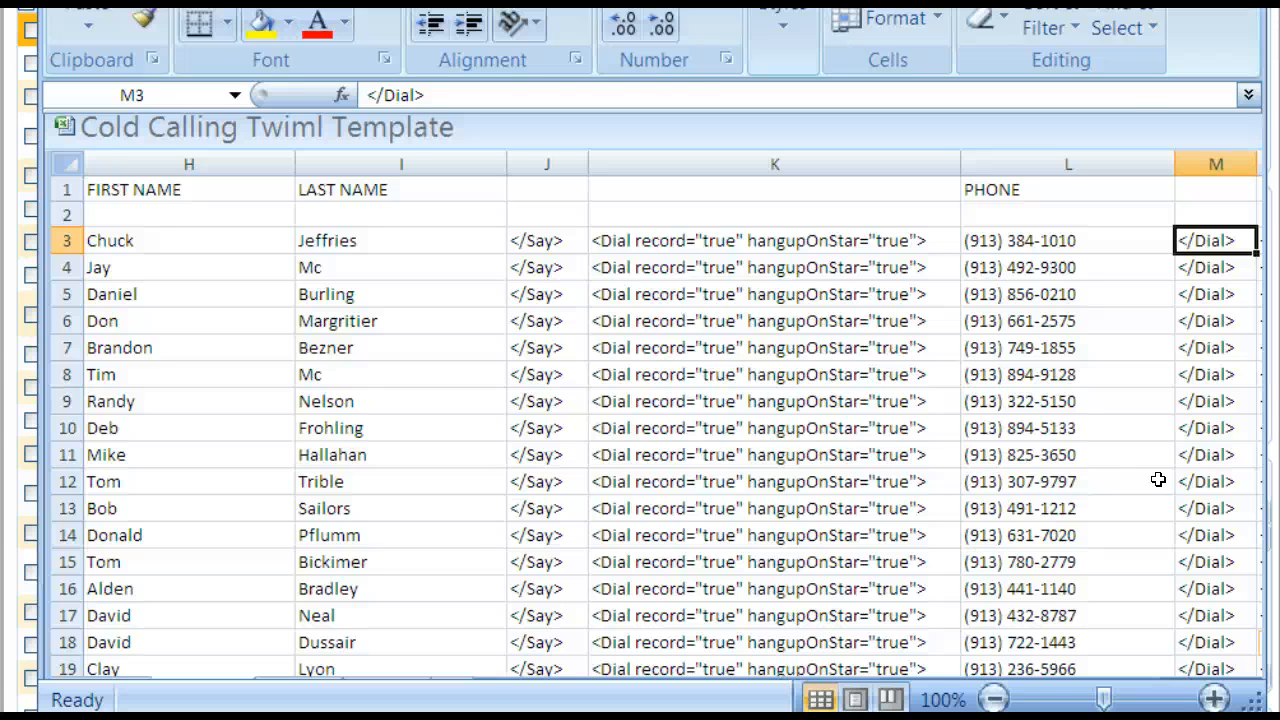
pyautogui.click(772, 240)
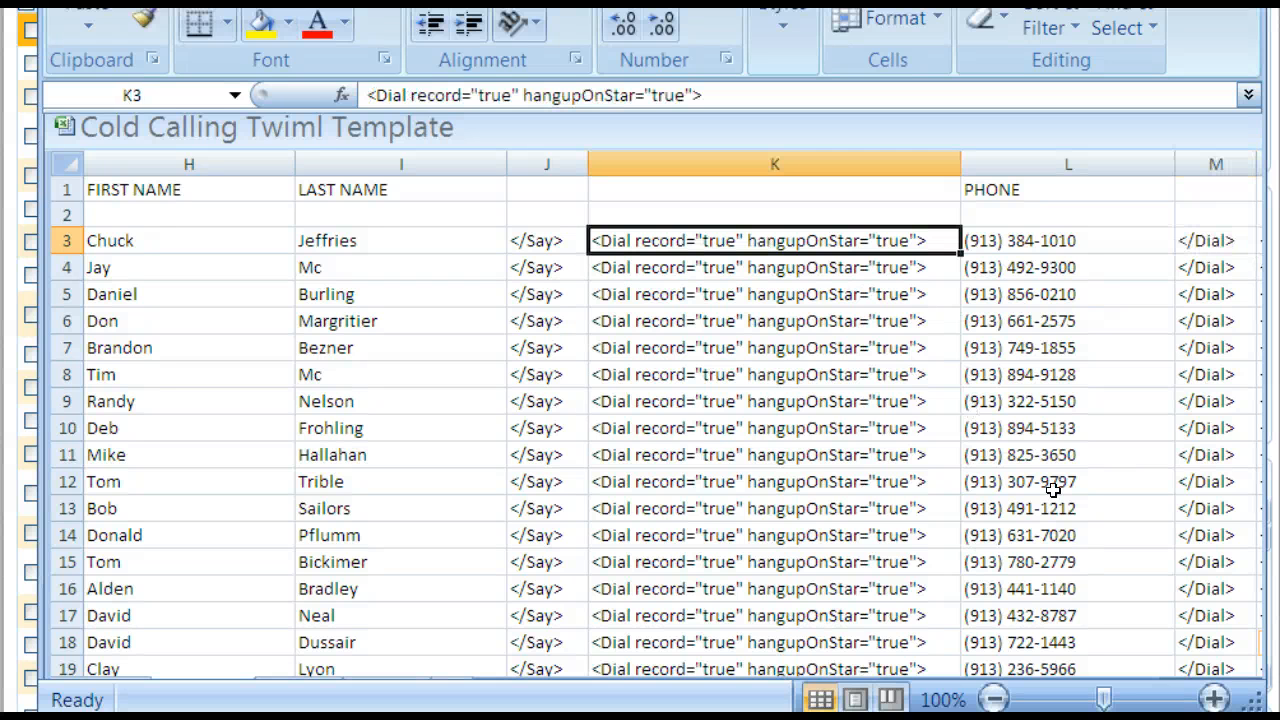
pyautogui.moveTo(1218, 412)
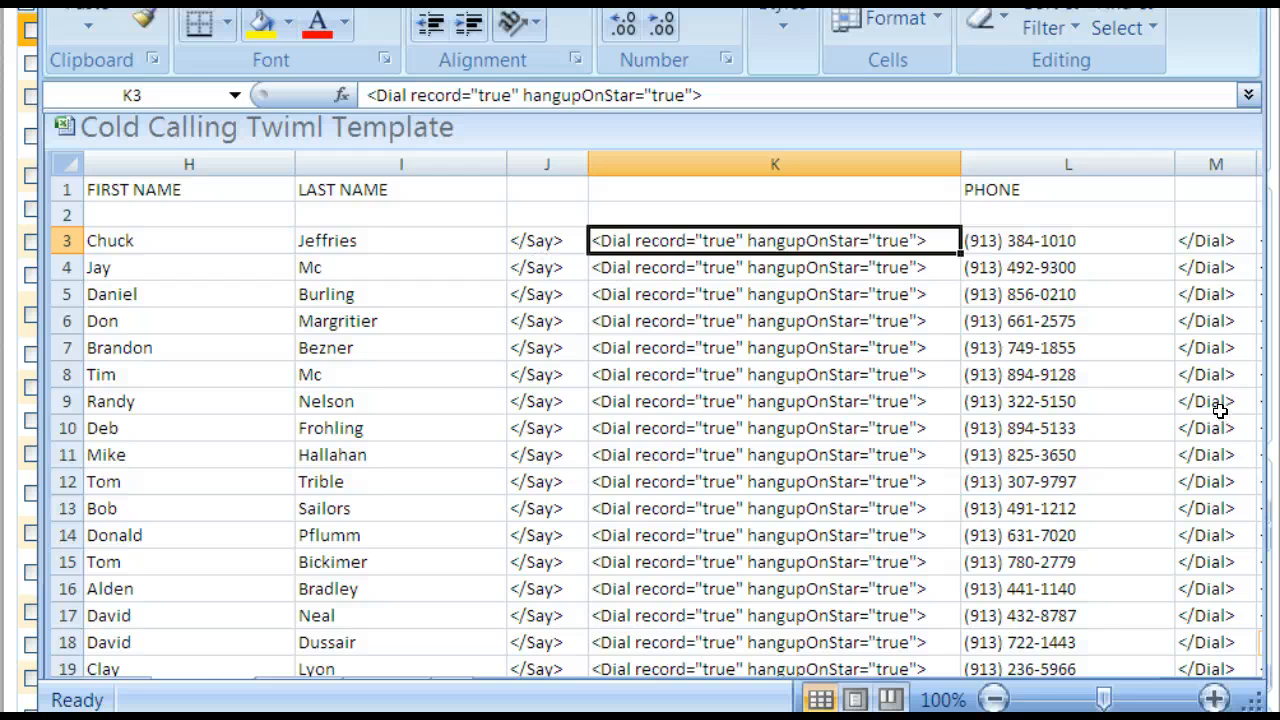
pyautogui.moveTo(776, 264)
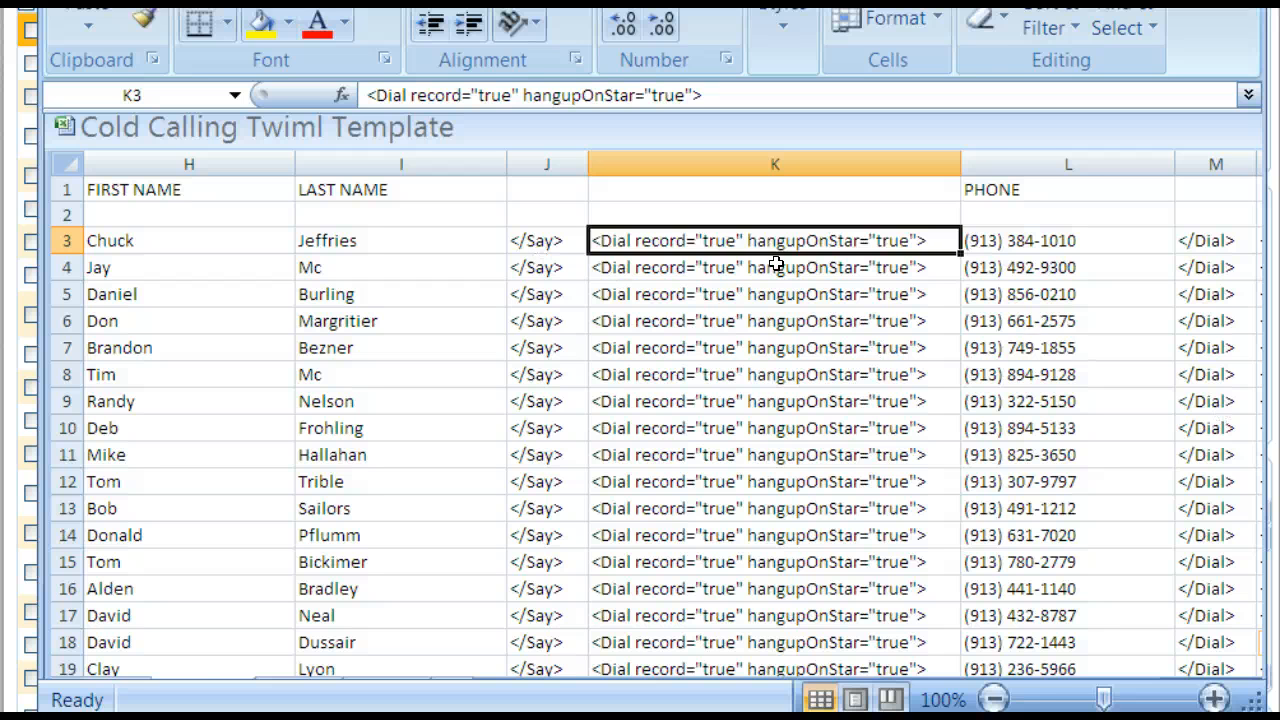
pyautogui.moveTo(892, 254)
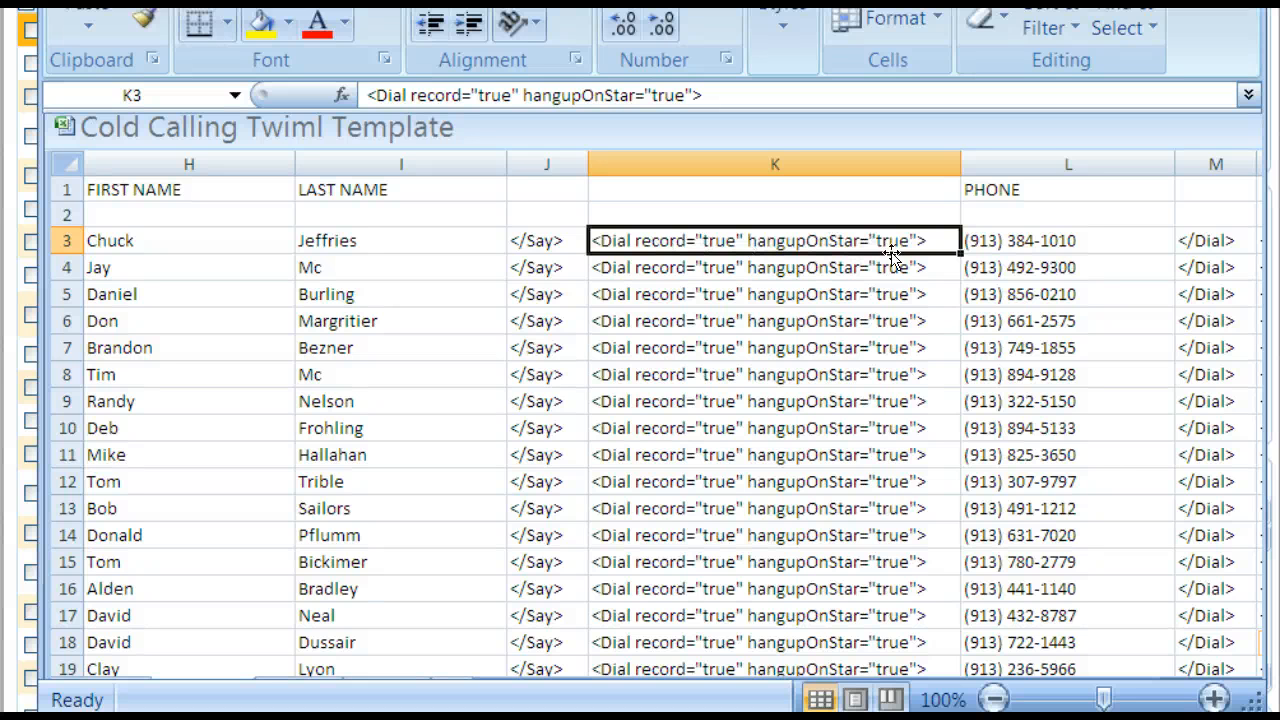
pyautogui.moveTo(968, 374)
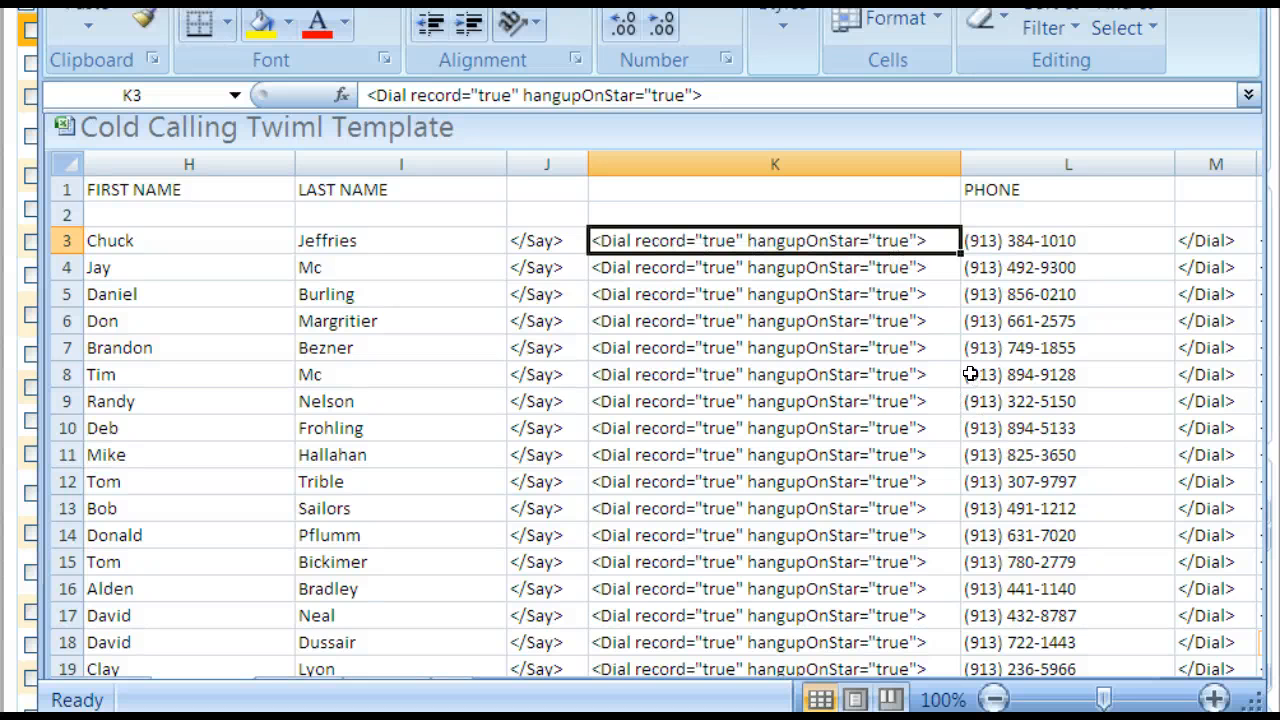
# Step: Compare the Dial tags of the second and third leads and check the Pause length tag
pyautogui.click(776, 268)
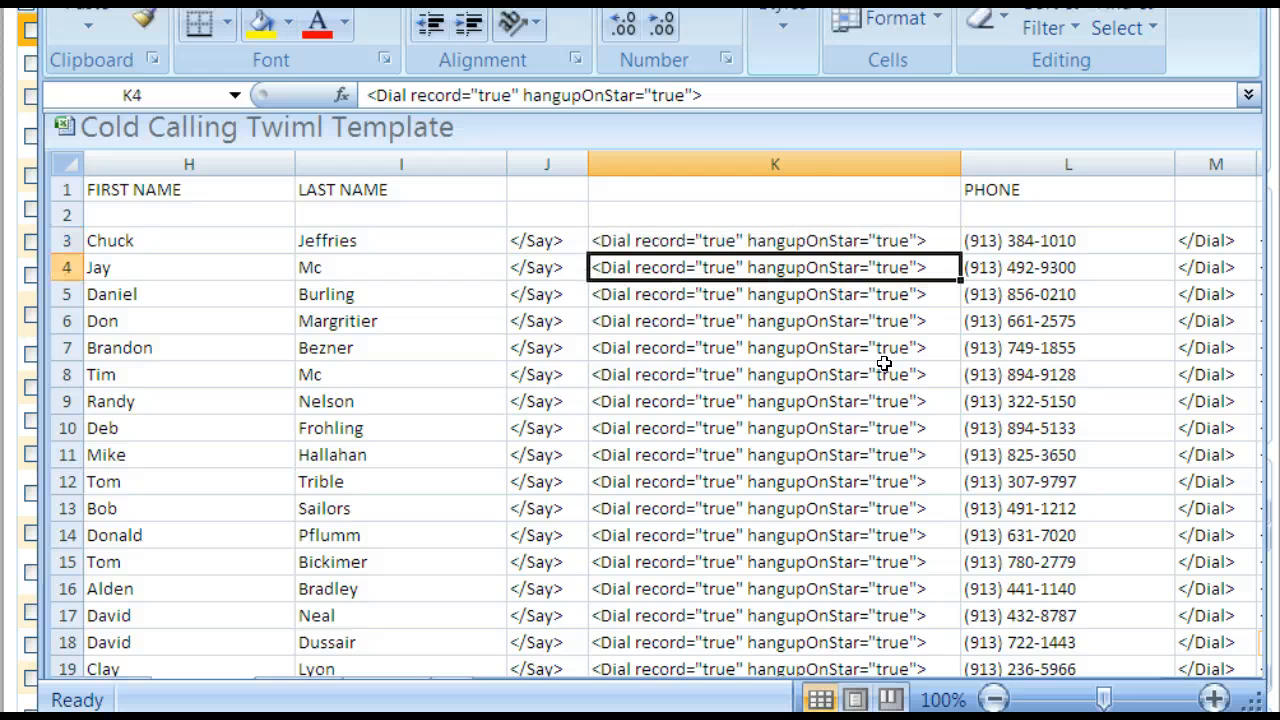
pyautogui.click(776, 294)
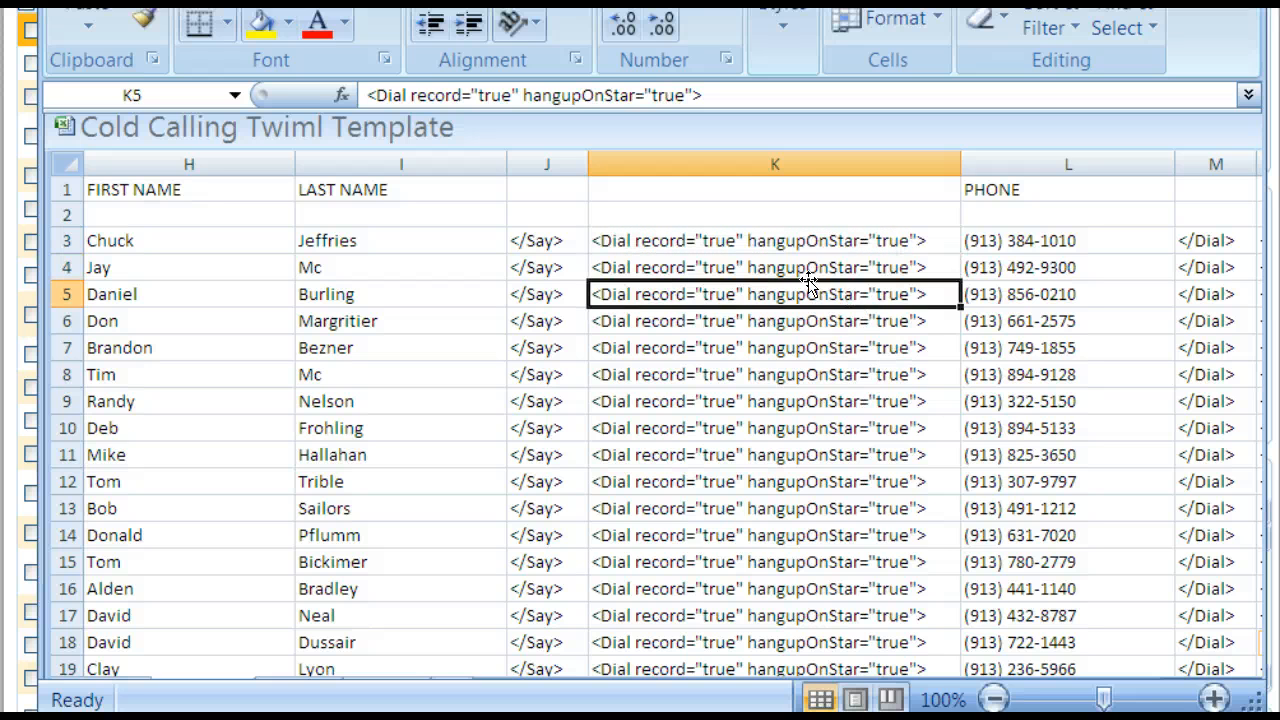
pyautogui.click(776, 268)
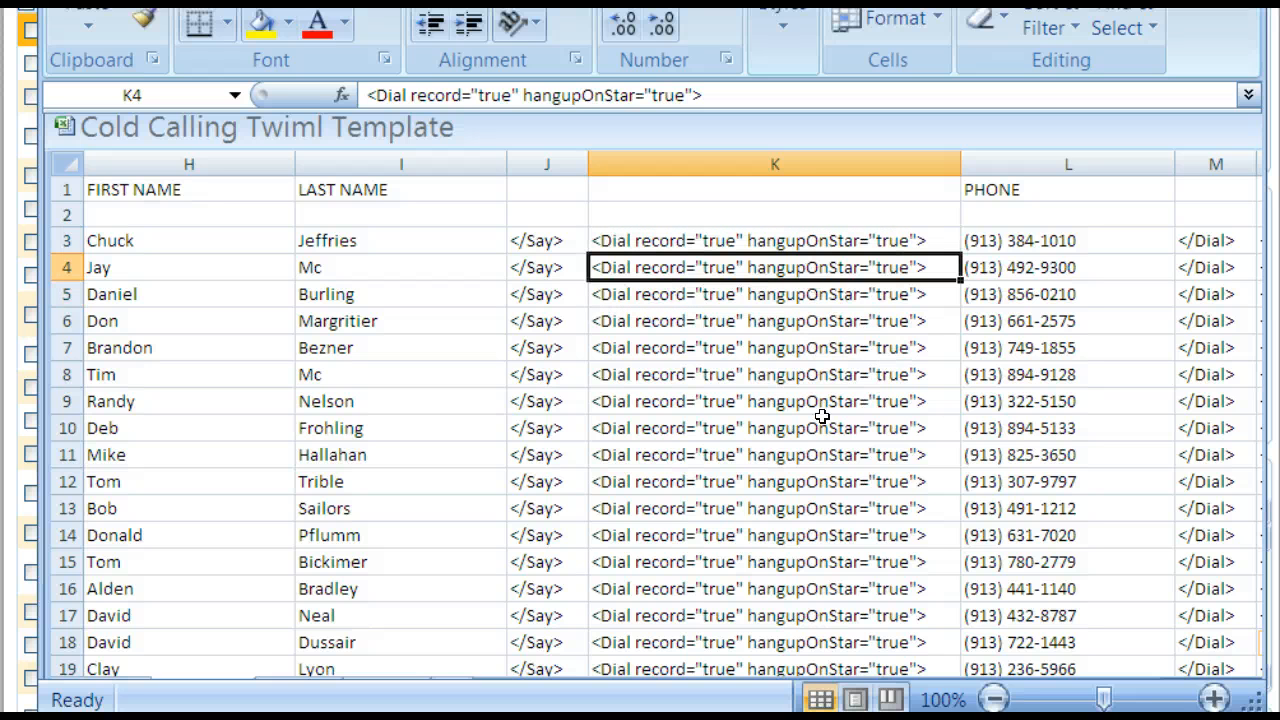
pyautogui.click(774, 294)
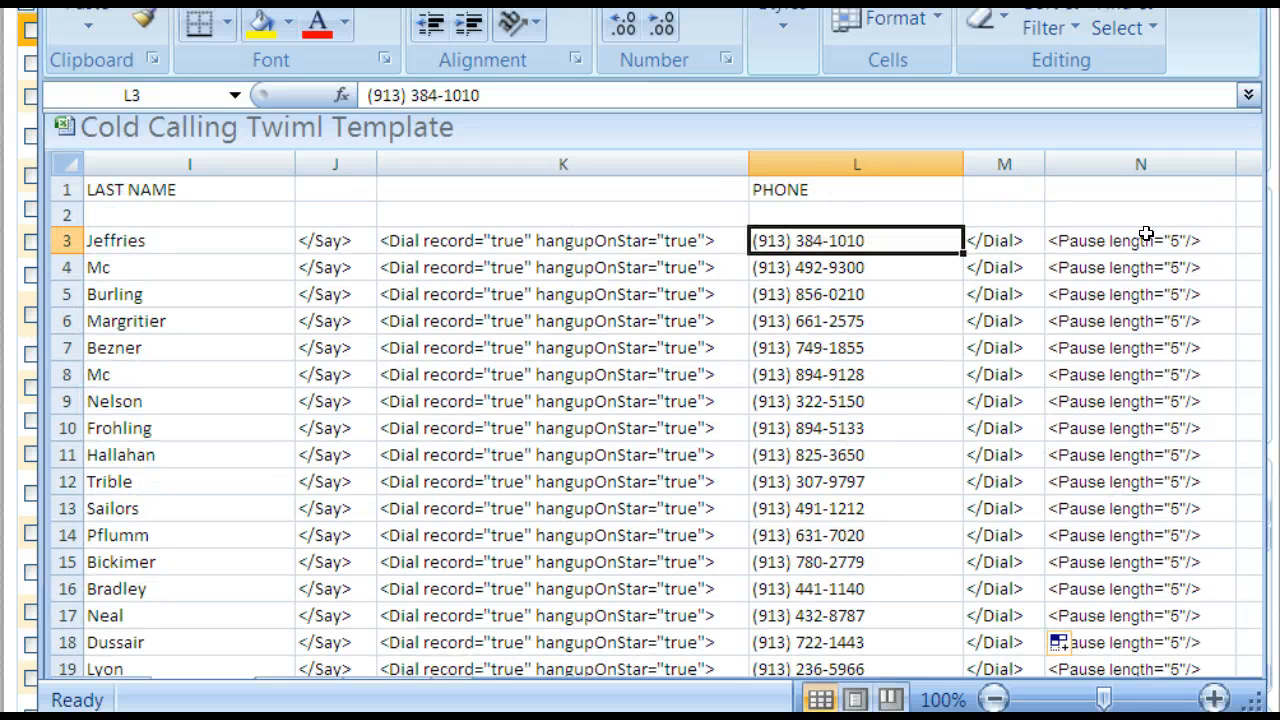
pyautogui.moveTo(924, 388)
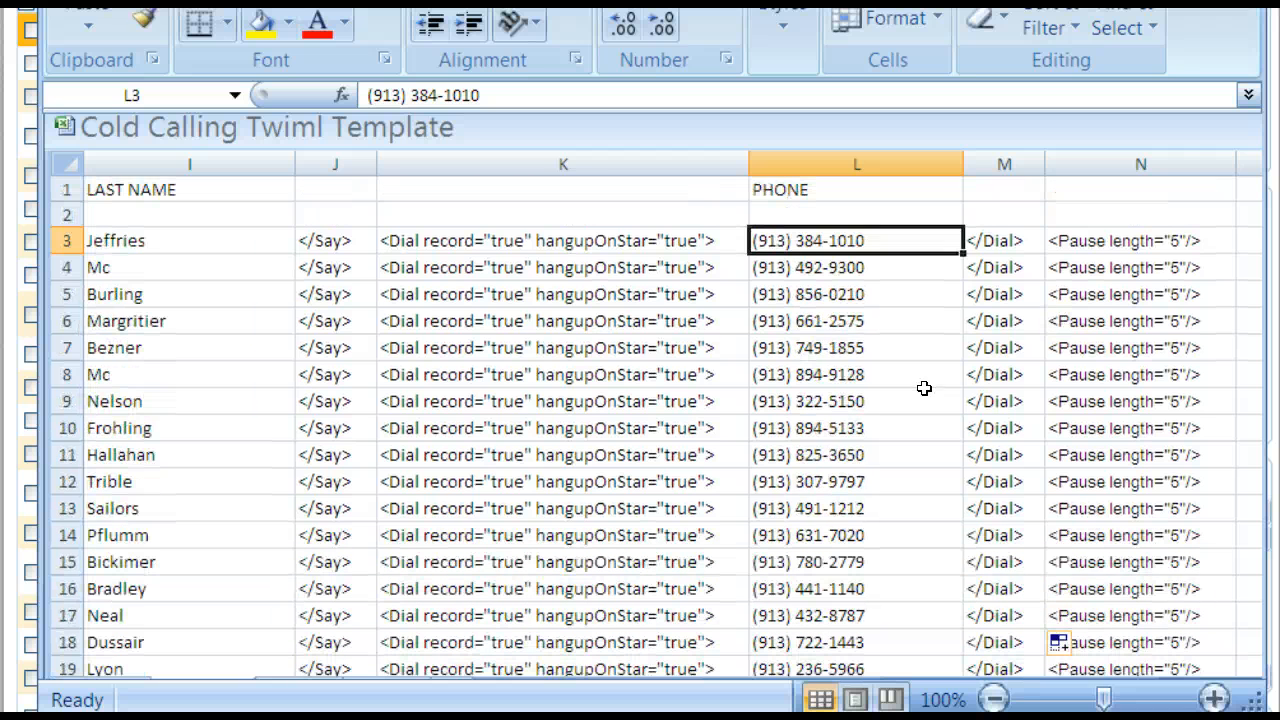
pyautogui.moveTo(1190, 312)
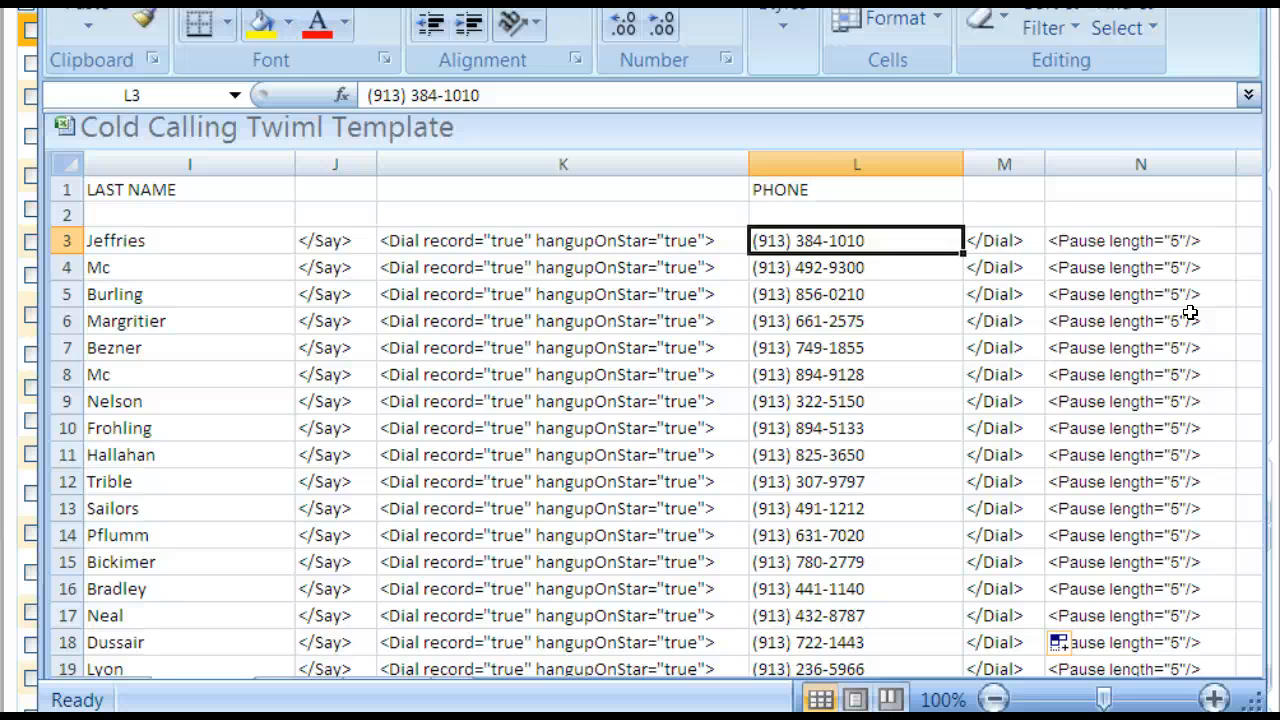
pyautogui.moveTo(844, 482)
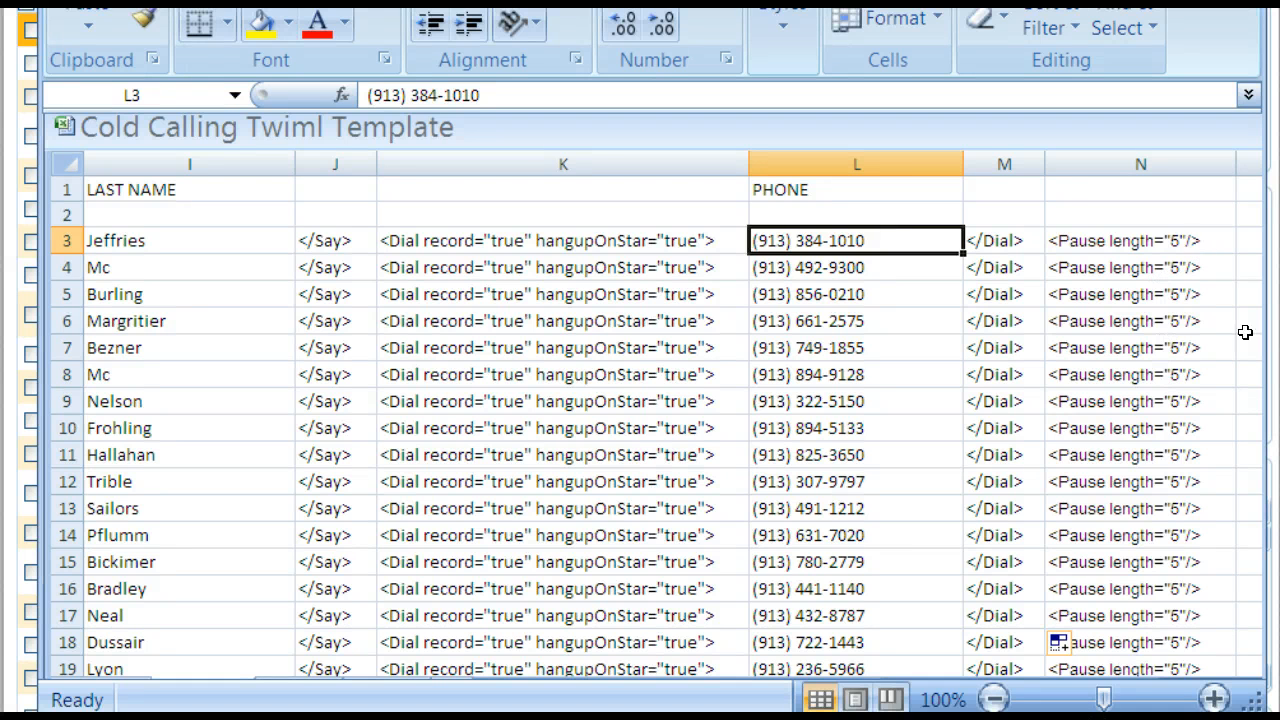
pyautogui.click(1140, 240)
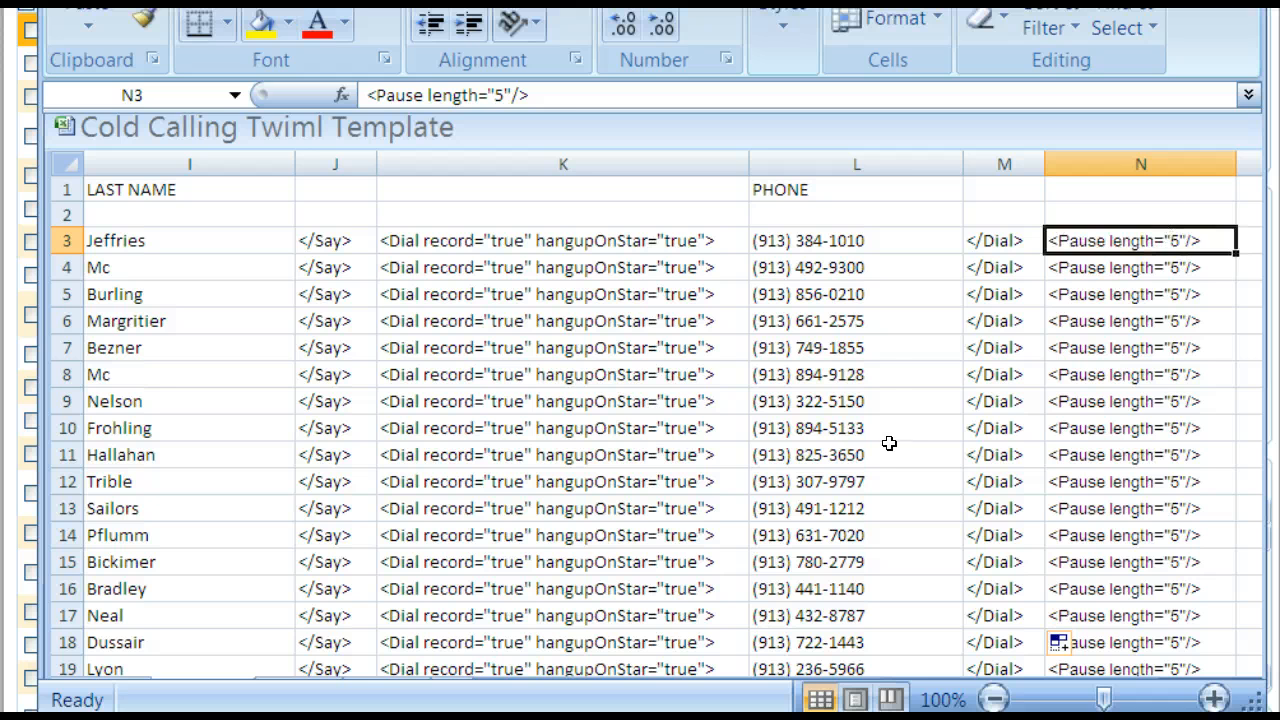
pyautogui.moveTo(1108, 258)
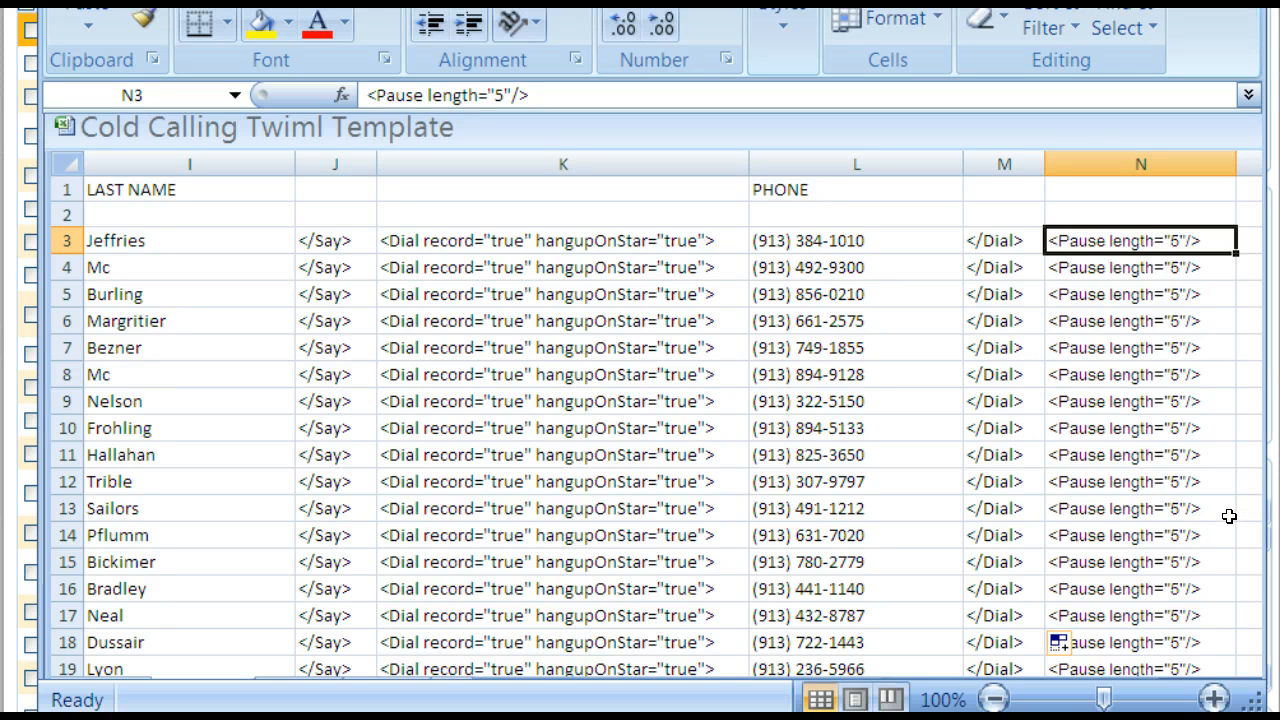
pyautogui.moveTo(1224, 516)
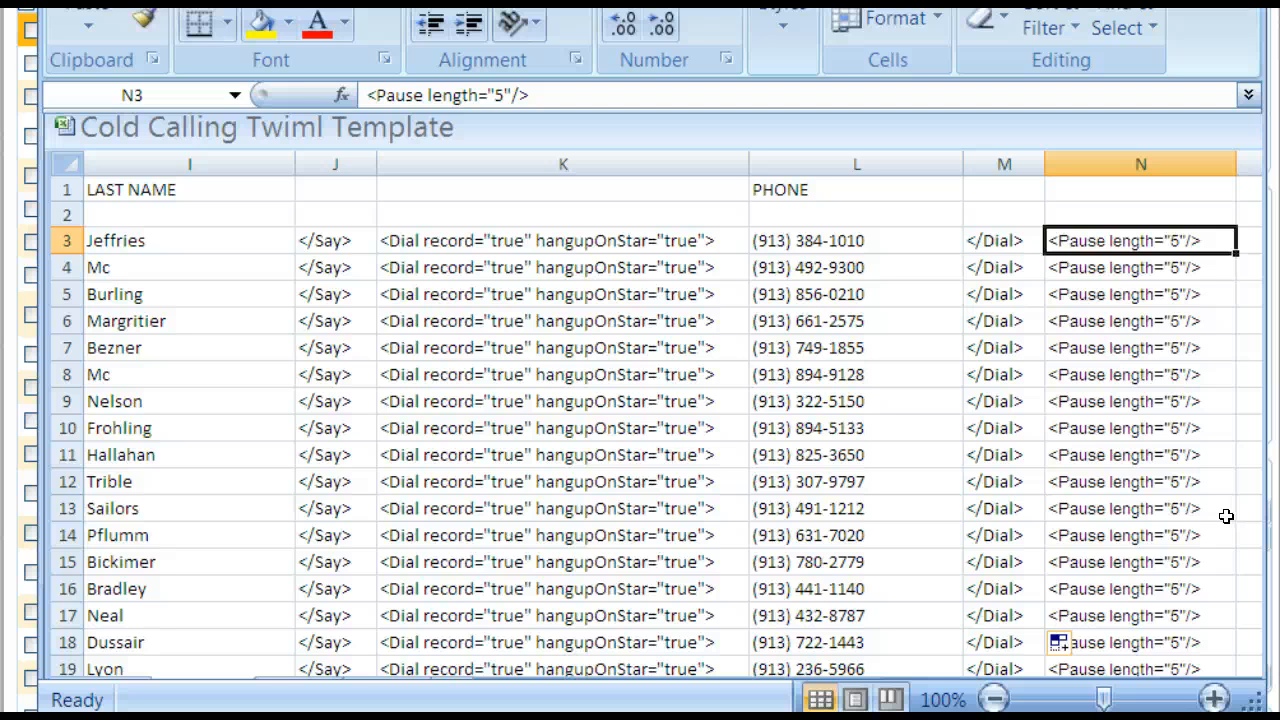
pyautogui.moveTo(1224, 516)
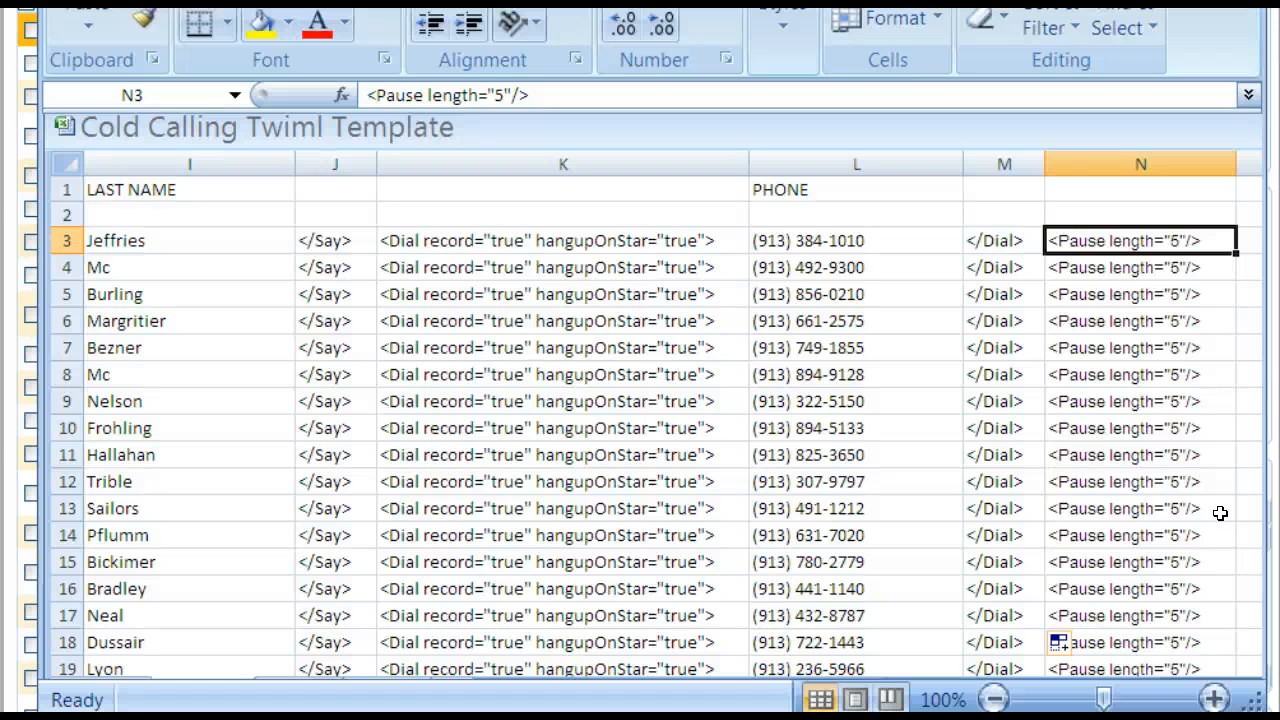
pyautogui.moveTo(1084, 674)
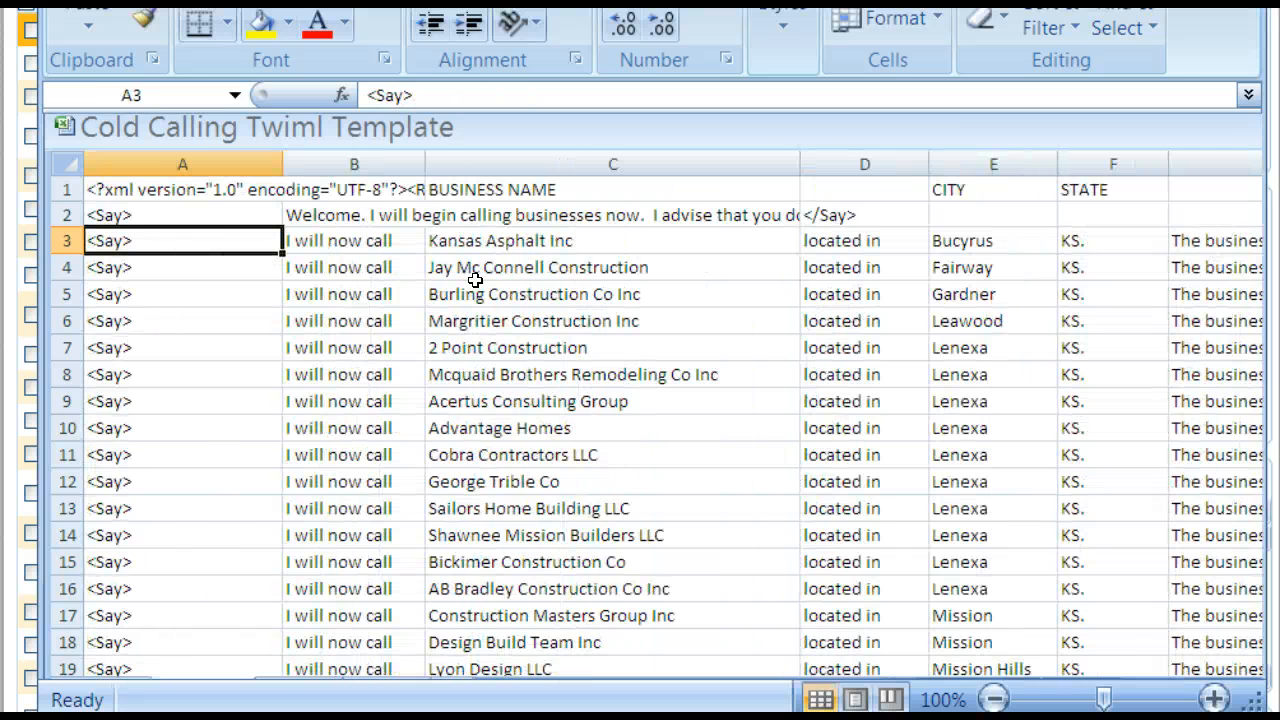
# Step: Check the second lead's 'located in' text and its KS. state value
pyautogui.click(352, 268)
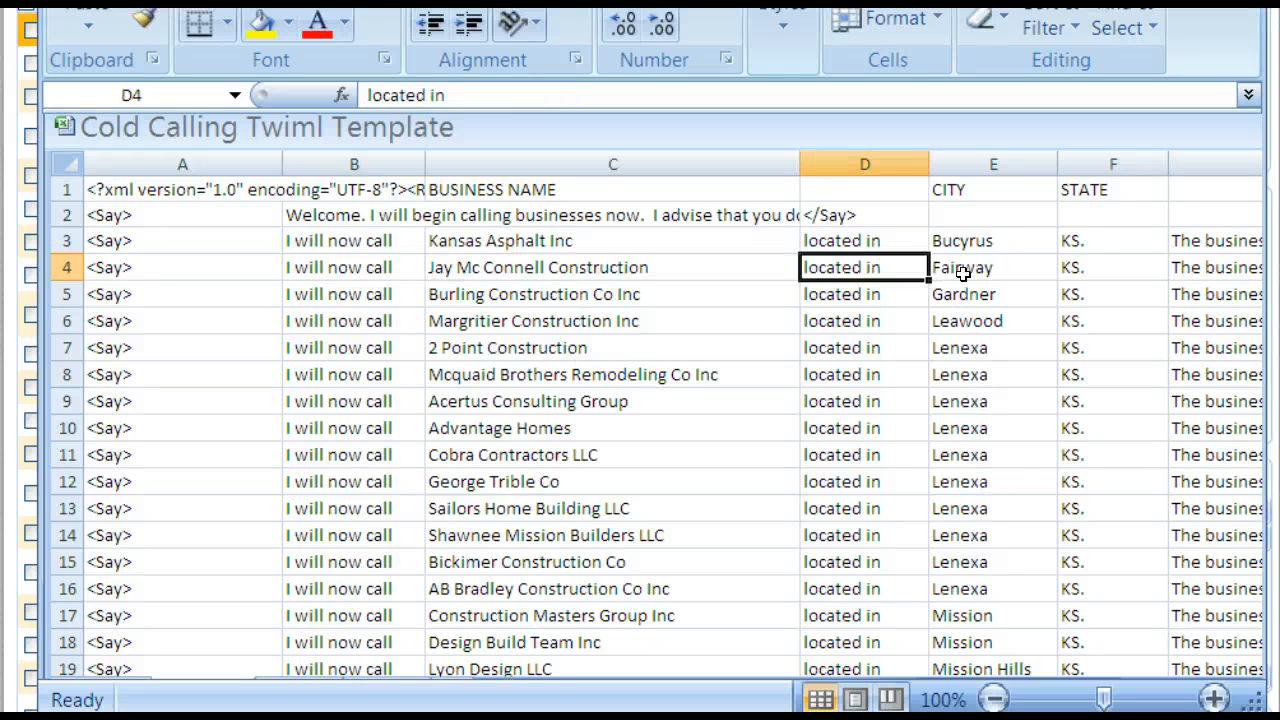
pyautogui.click(1112, 268)
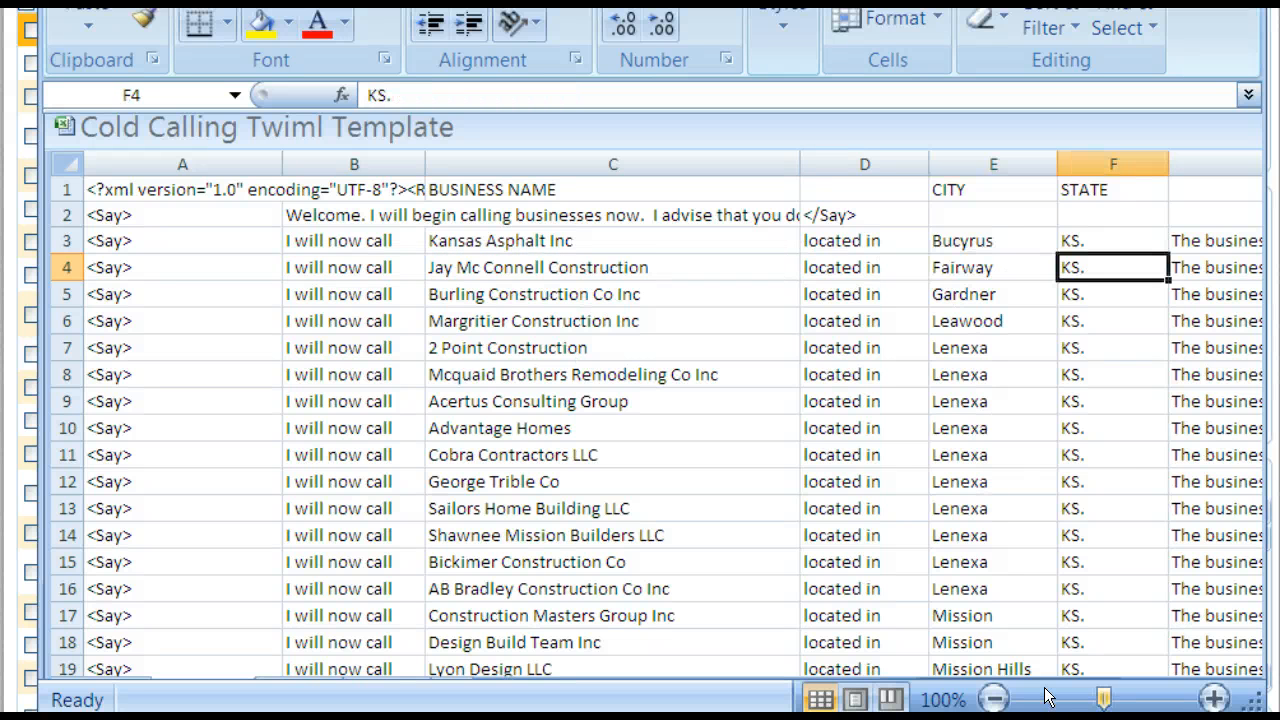
pyautogui.moveTo(1074, 532)
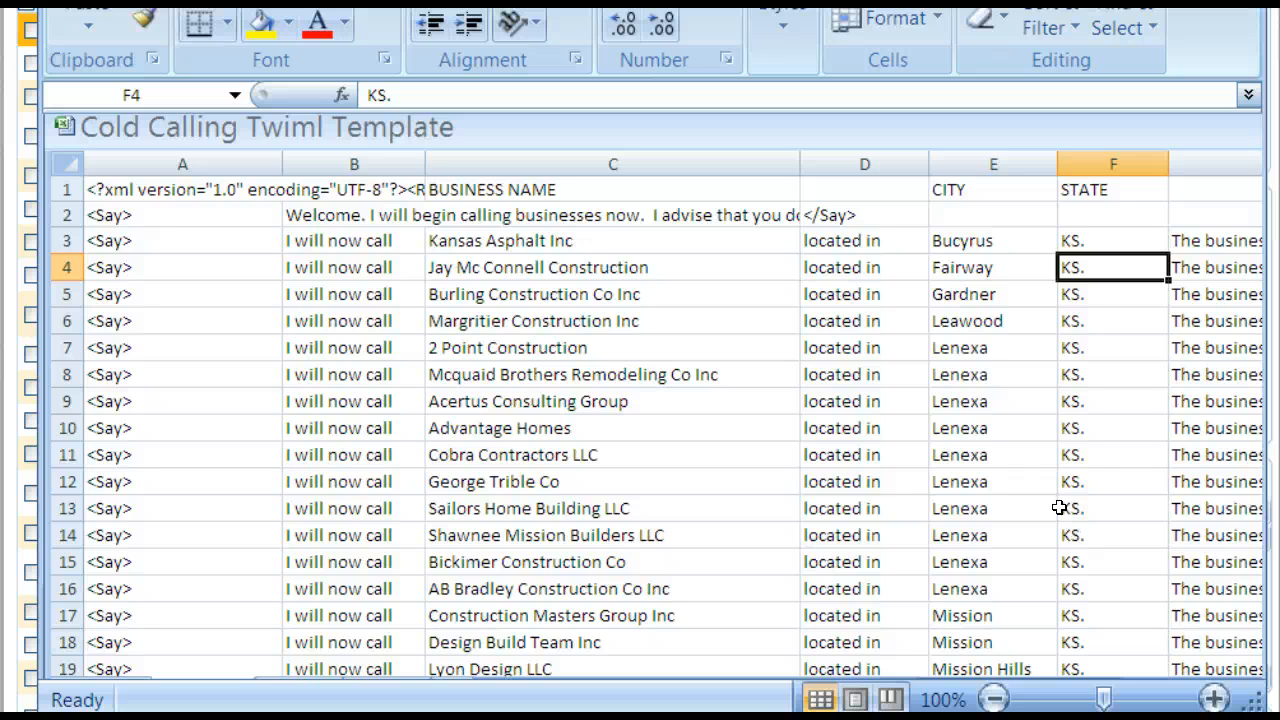
pyautogui.scroll(-3)
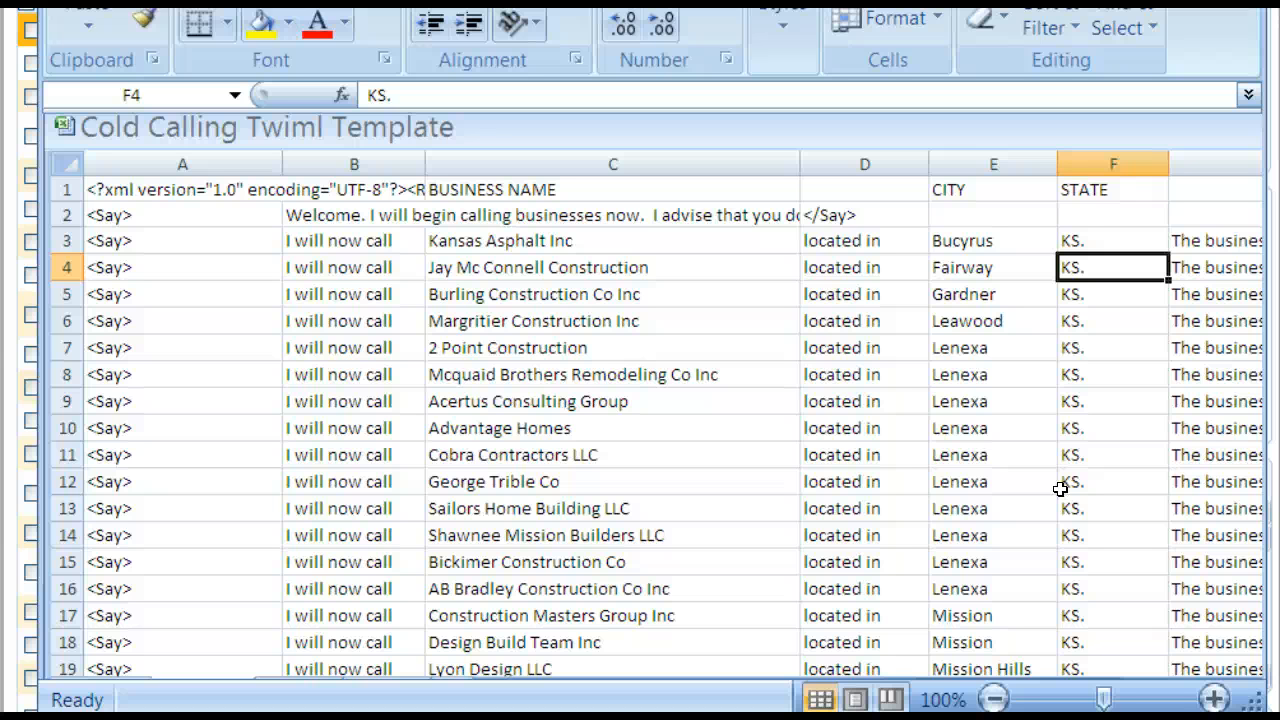
pyautogui.moveTo(920, 480)
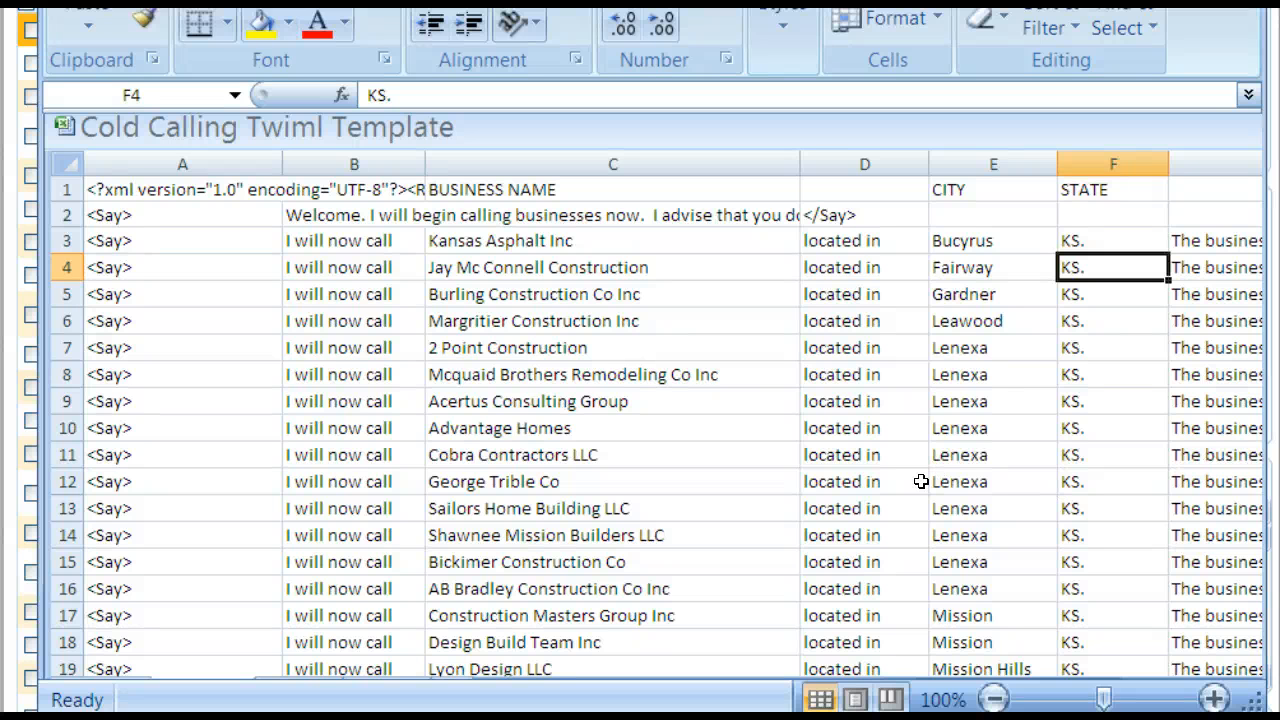
pyautogui.moveTo(798, 390)
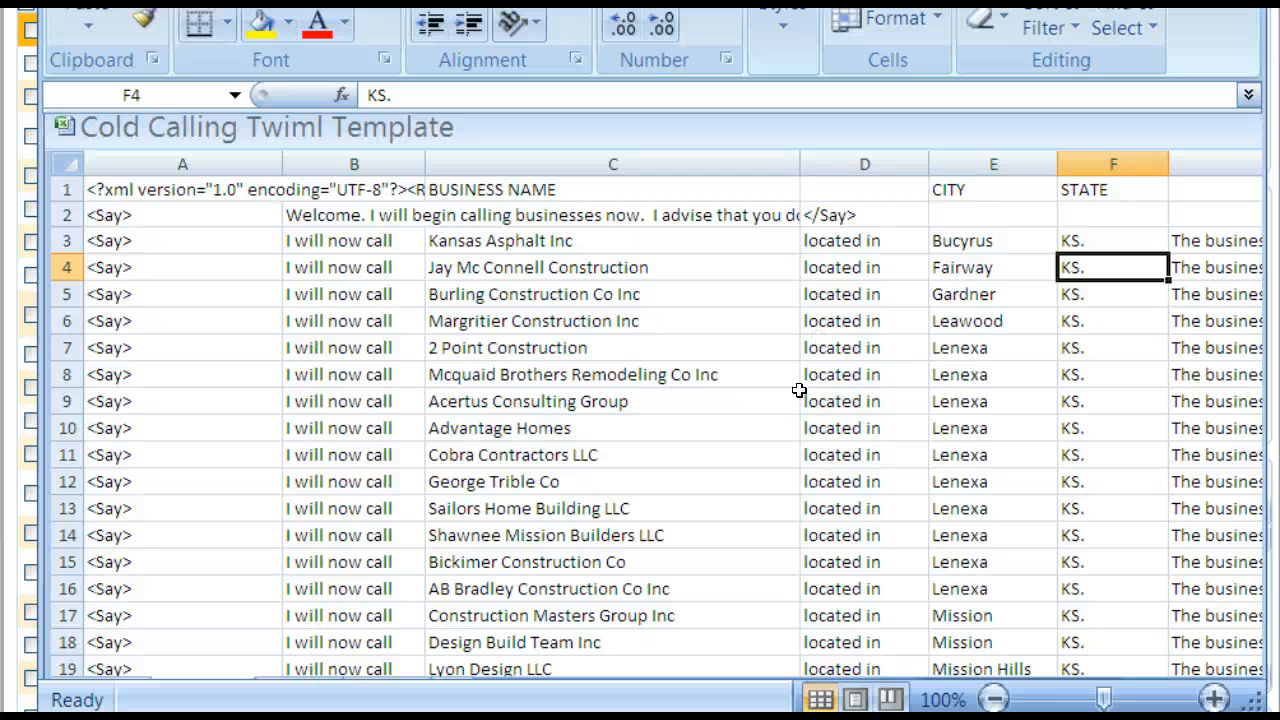
pyautogui.moveTo(156, 240)
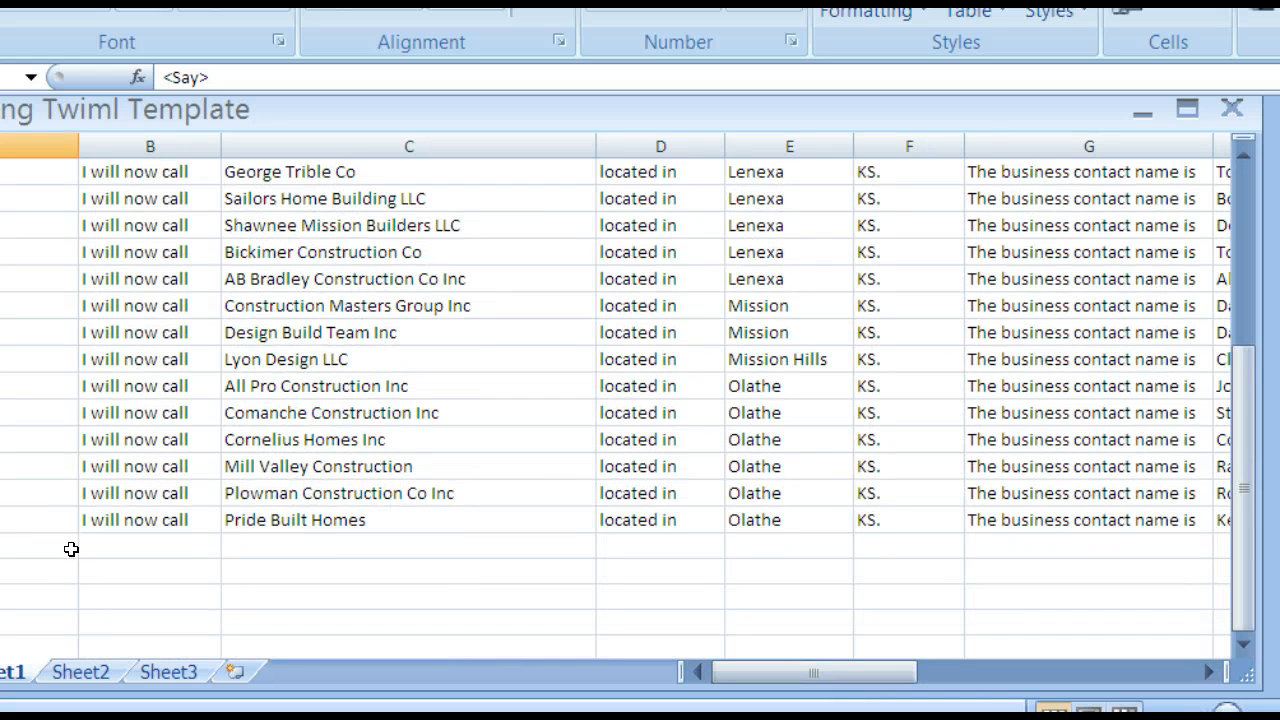
pyautogui.click(1222, 672)
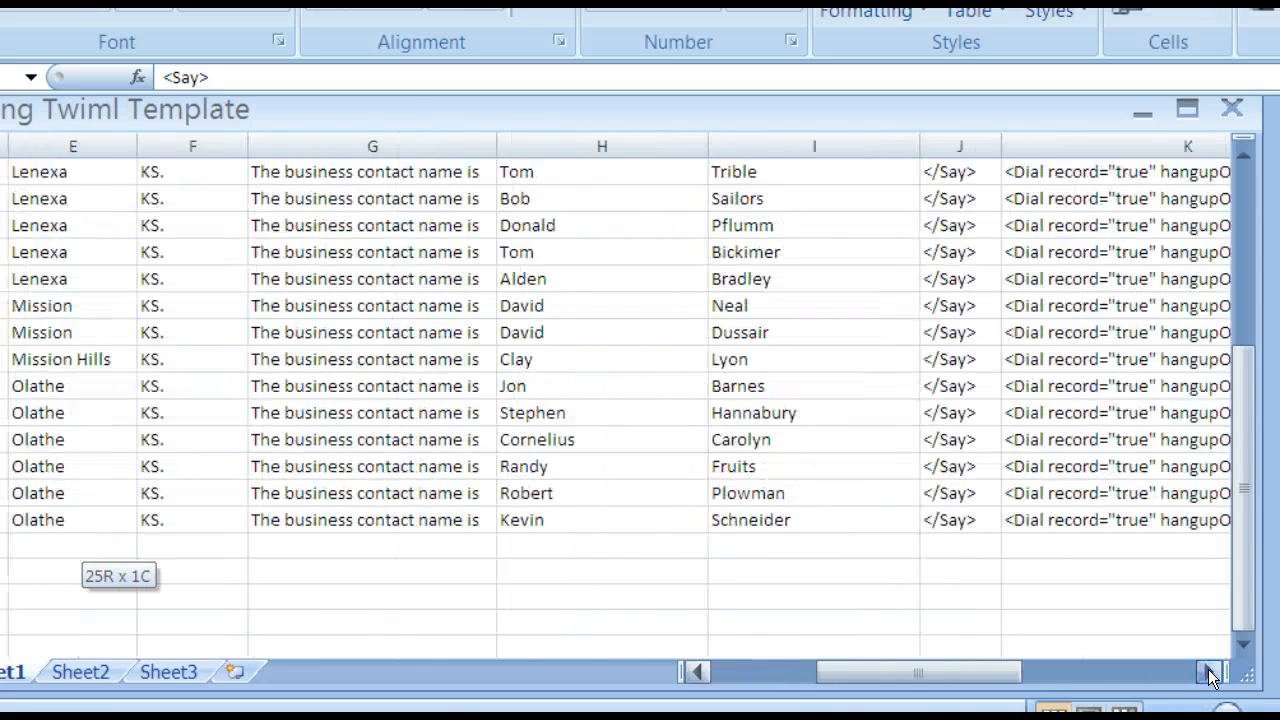
pyautogui.click(1208, 674)
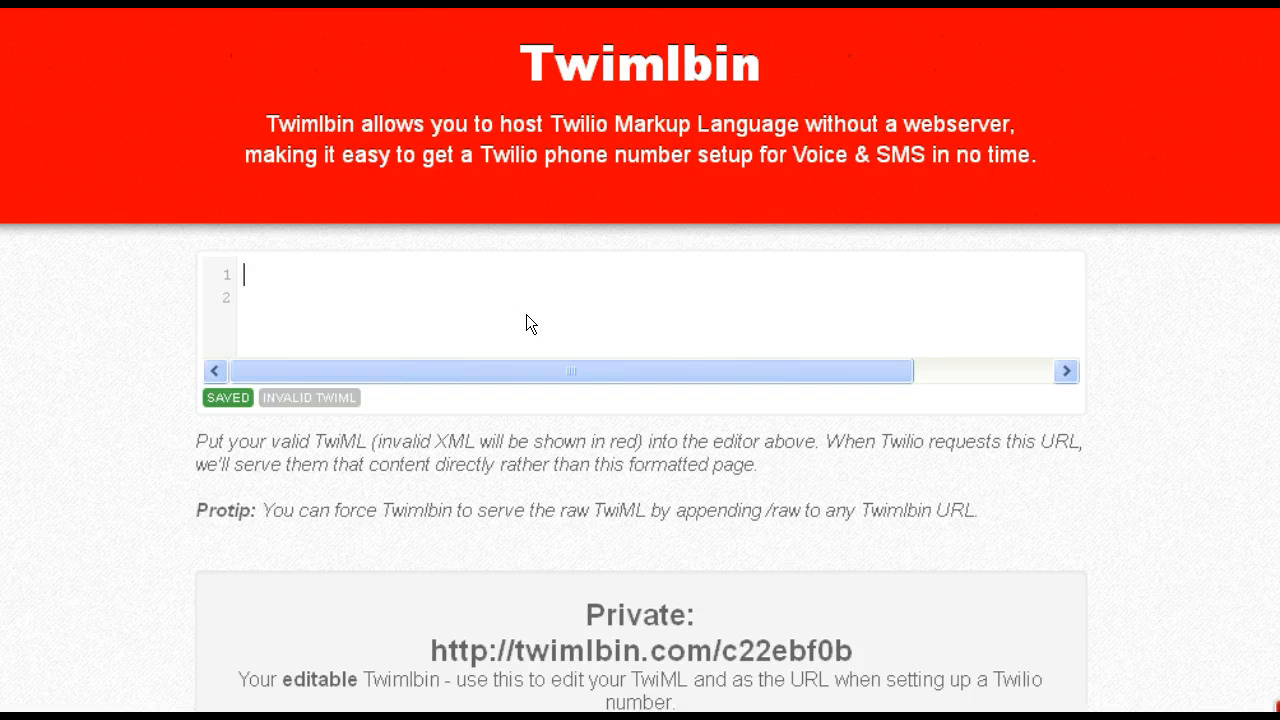
# Step: Add the XML declaration and opening <Response> tag above the pasted lead lines
pyautogui.scroll(-3)
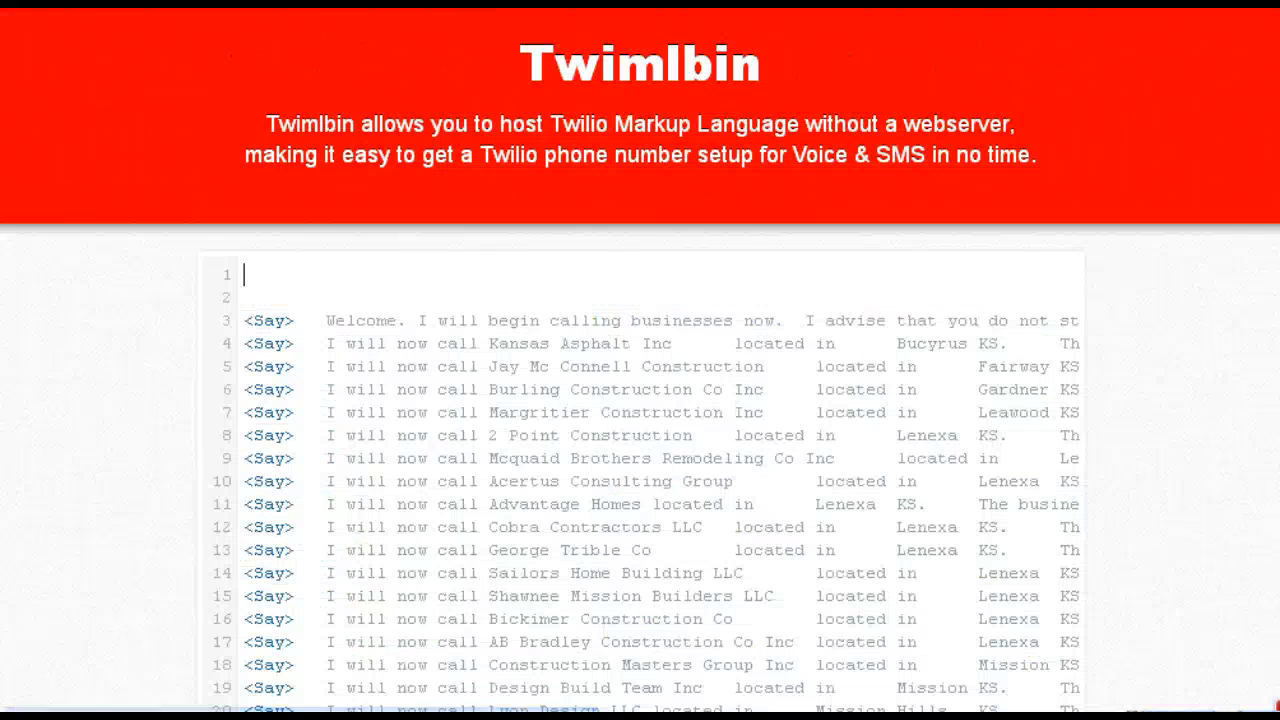
pyautogui.write('<?xml version="1.0" encoding="UTF-8"?><Response>')
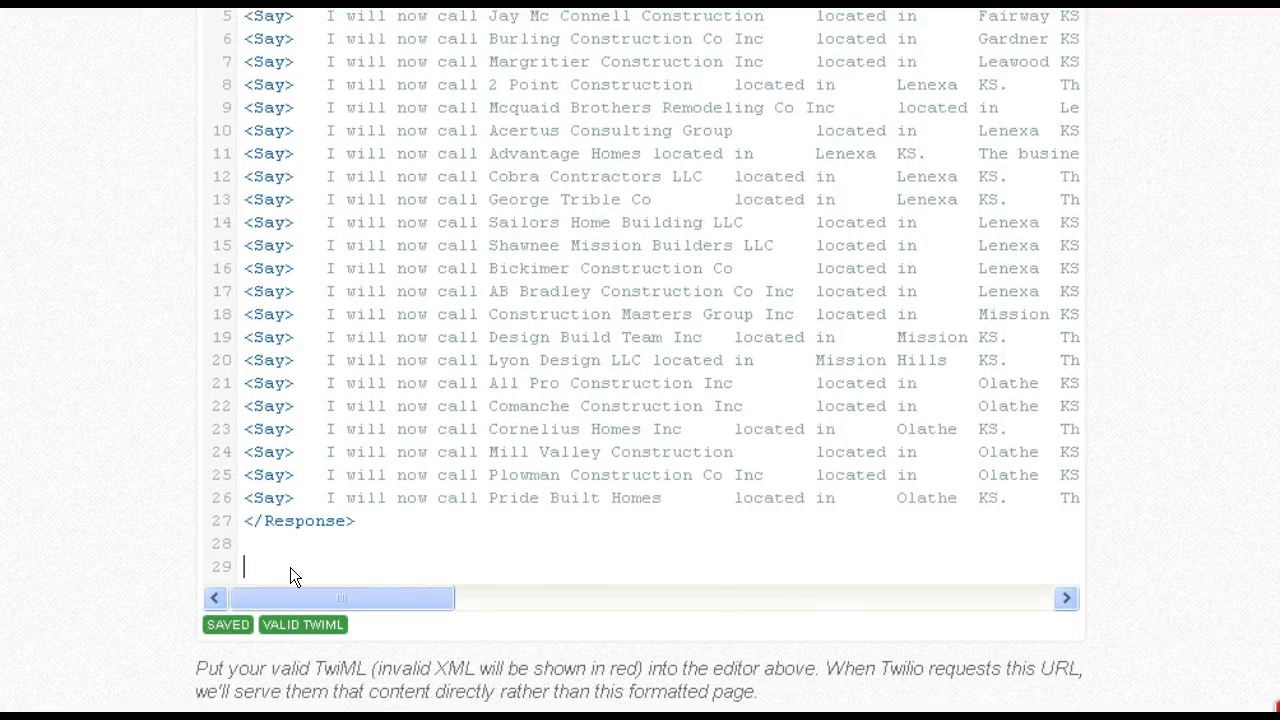
# Step: Test validation with a stray & then remove it, leaving the bin valid TwiML, and review the lines
pyautogui.write('&')
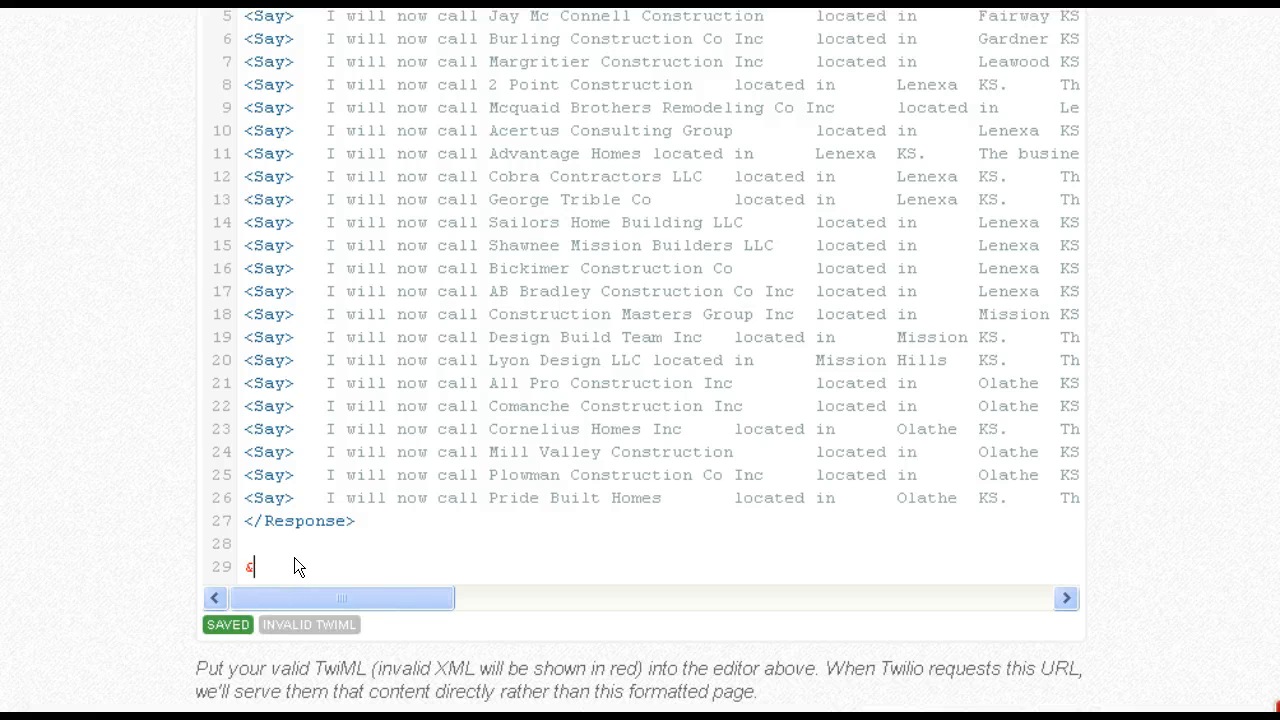
pyautogui.press('Backspace')
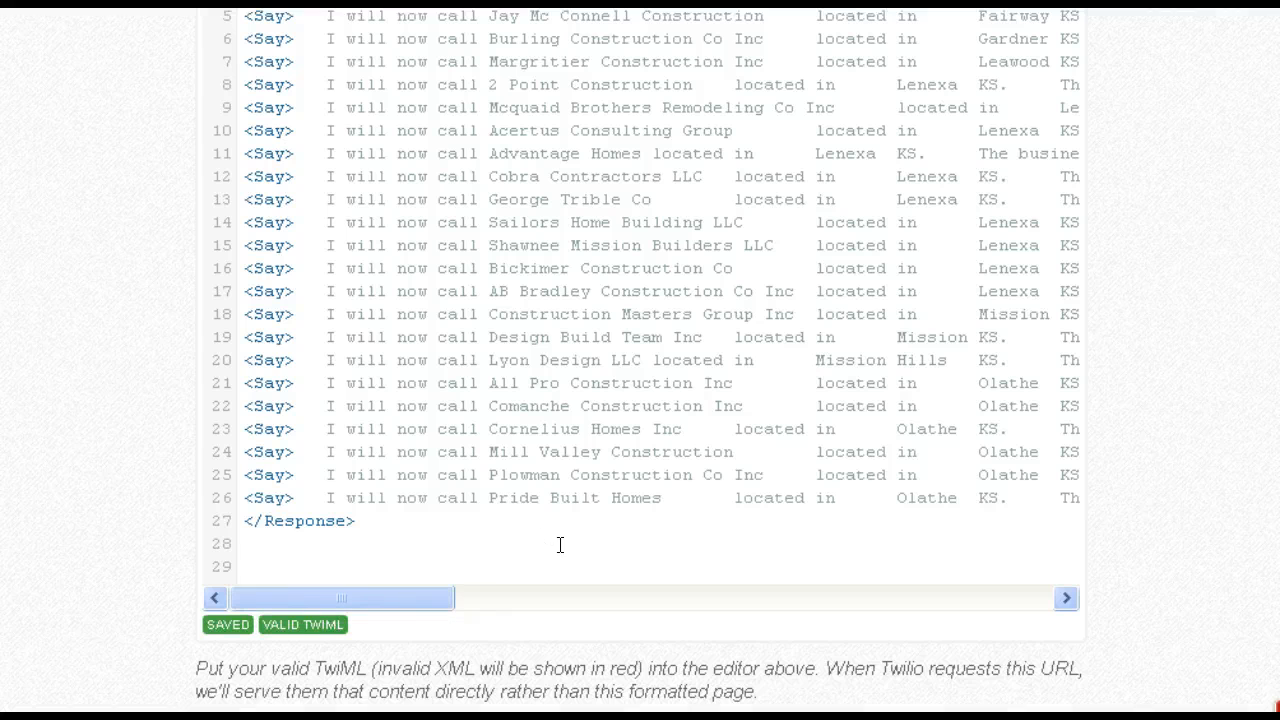
pyautogui.moveTo(342, 596); pyautogui.dragTo(524, 596)
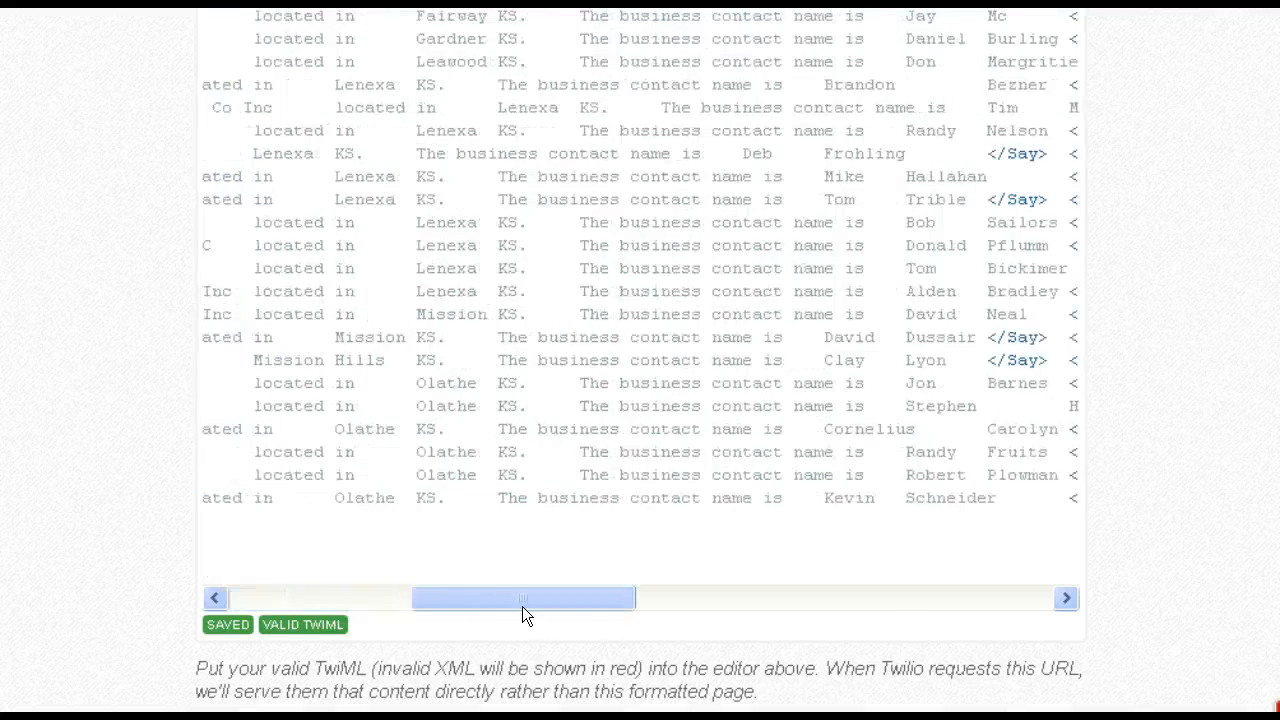
pyautogui.moveTo(524, 596); pyautogui.dragTo(940, 596)
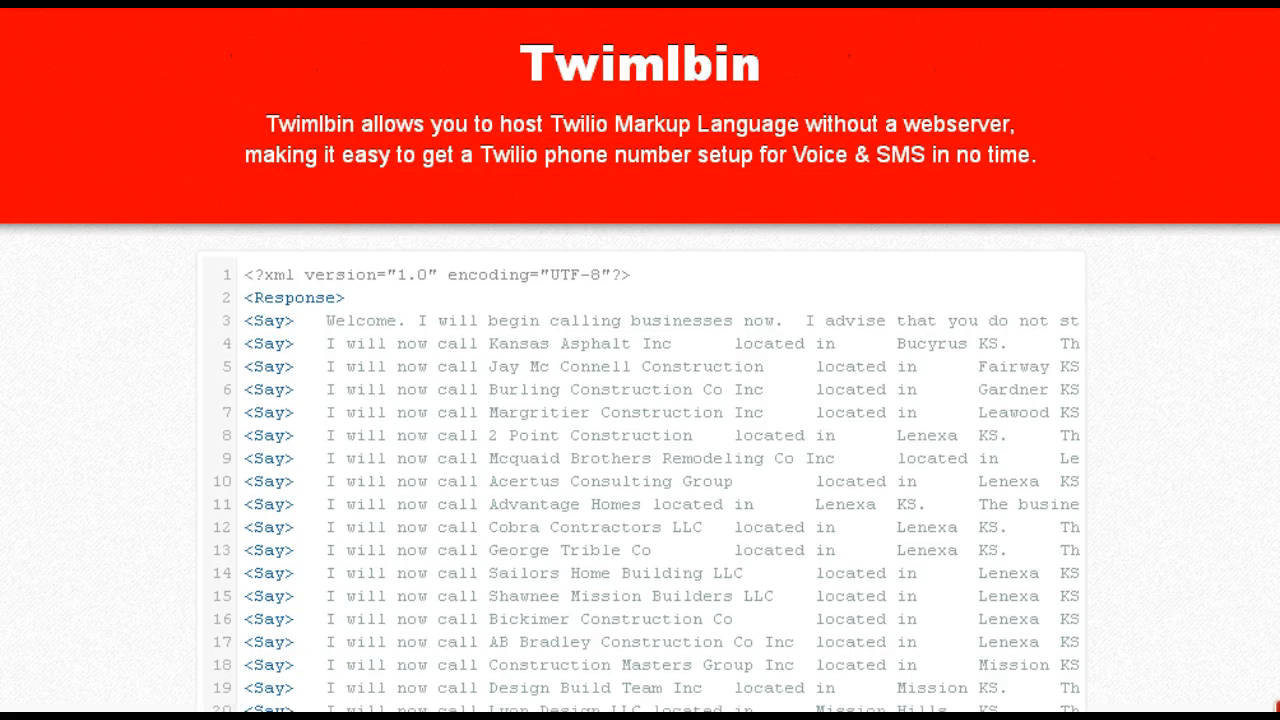
pyautogui.moveTo(880, 480)
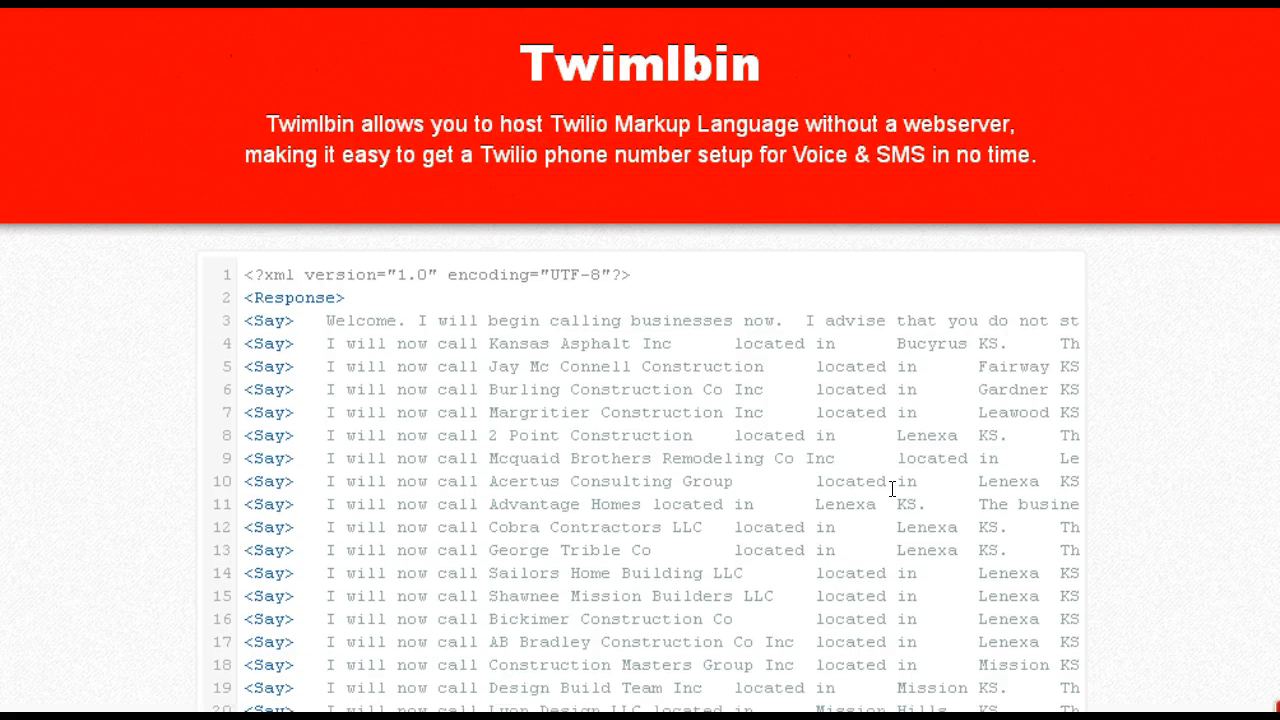
pyautogui.moveTo(990, 494)
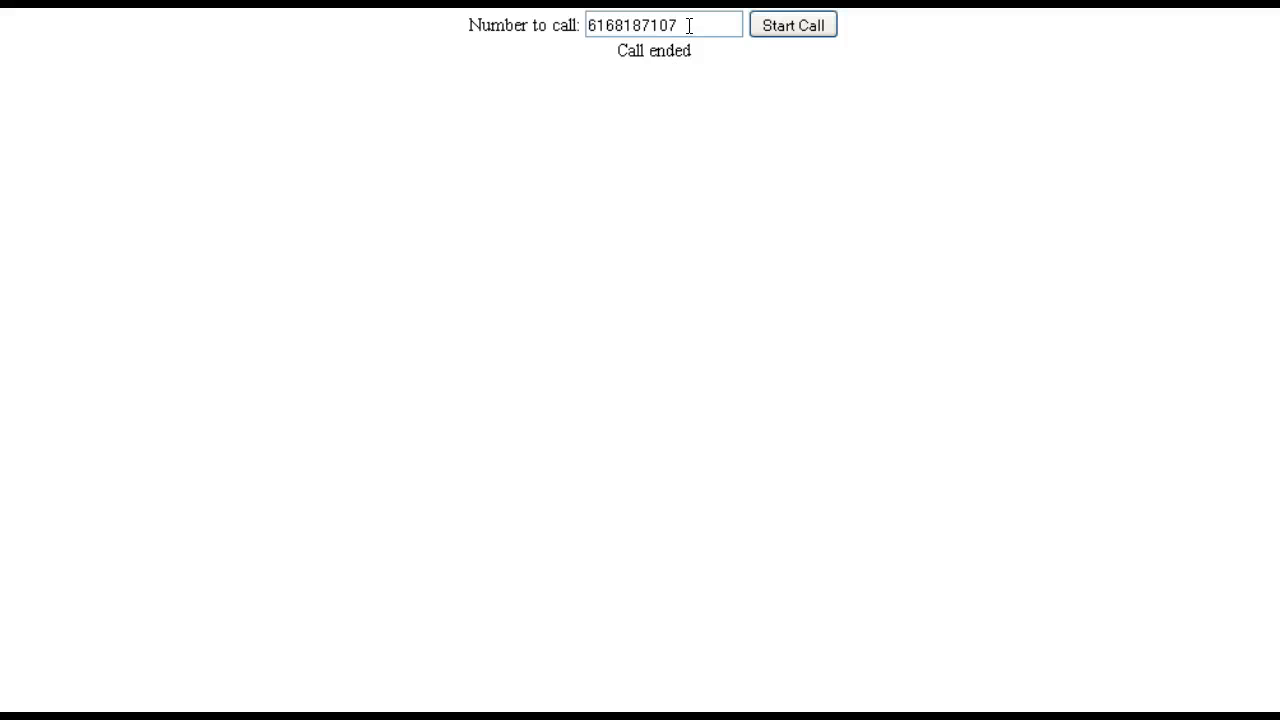
pyautogui.moveTo(810, 206)
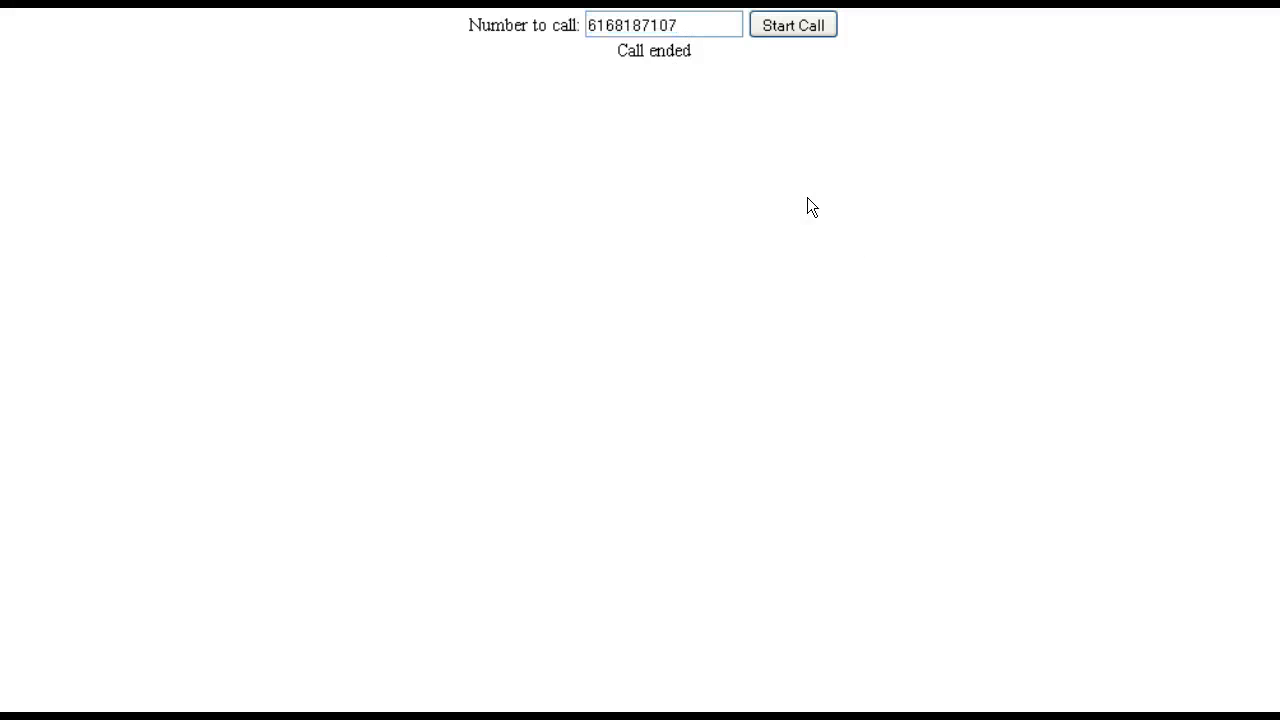
pyautogui.moveTo(724, 20)
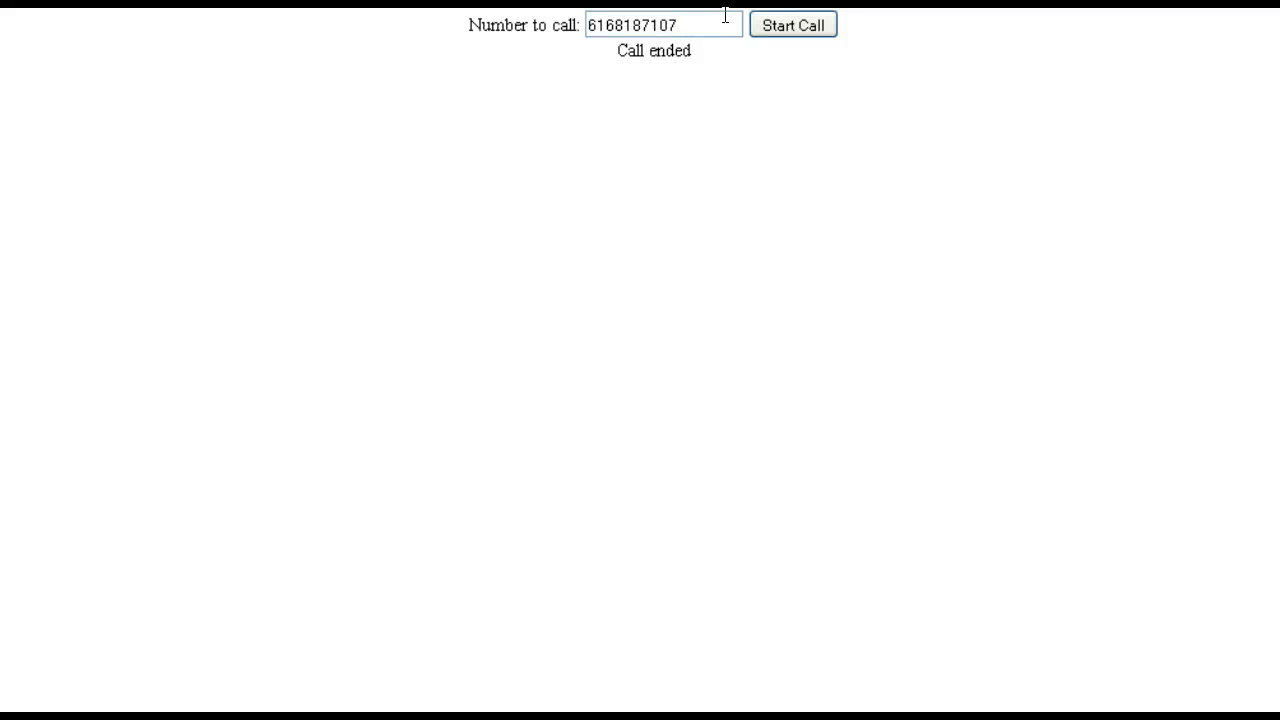
# Step: Select the whole number to call on the caller page, then clear the selection
pyautogui.tripleClick(658, 24)
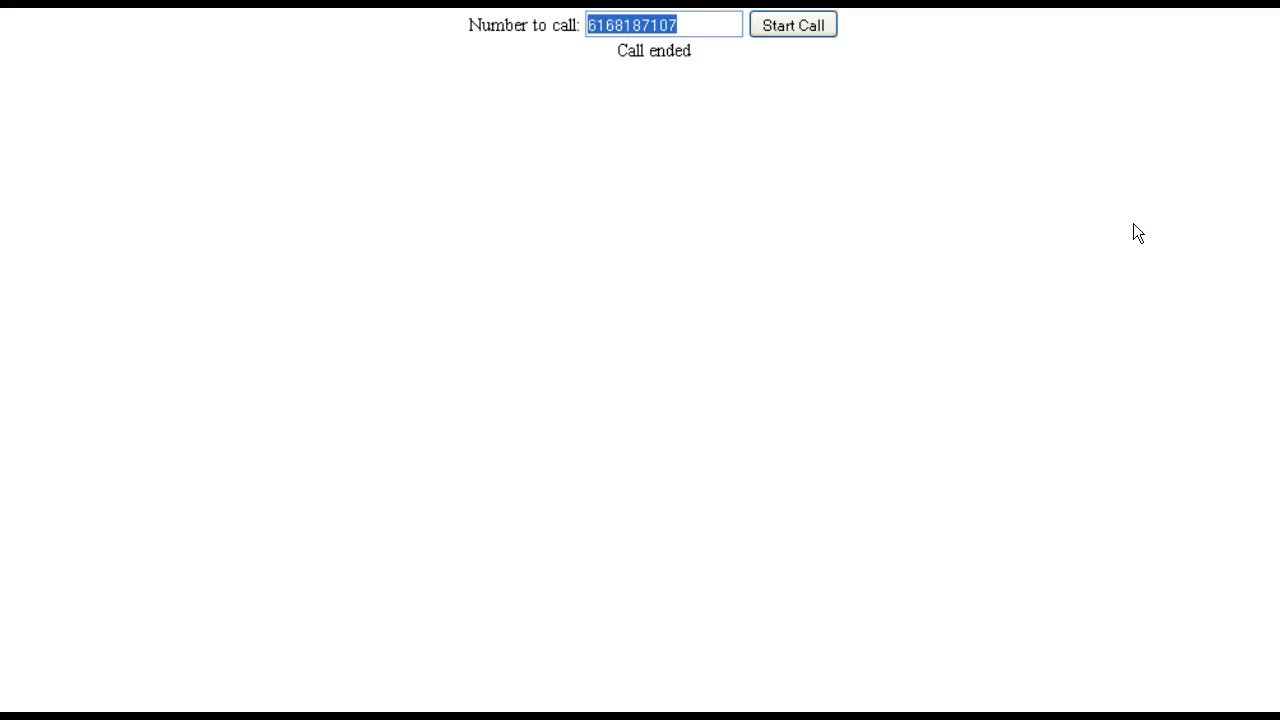
pyautogui.click(672, 232)
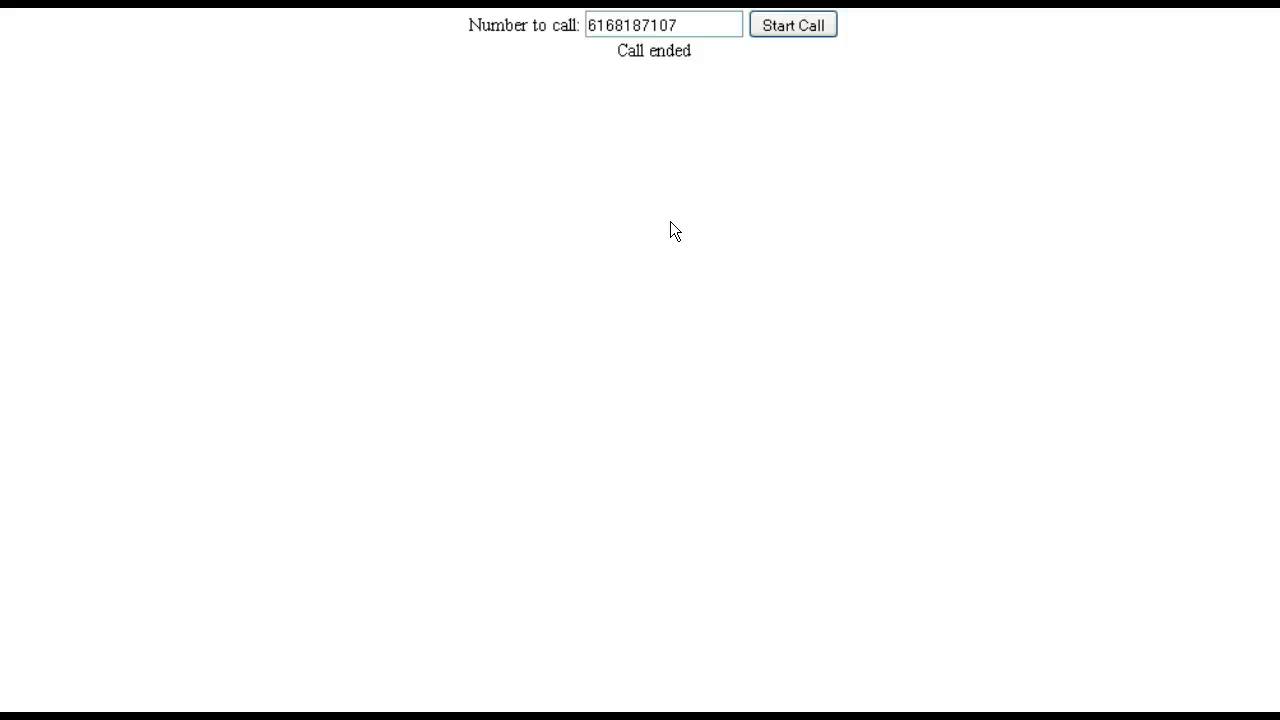
pyautogui.moveTo(668, 232)
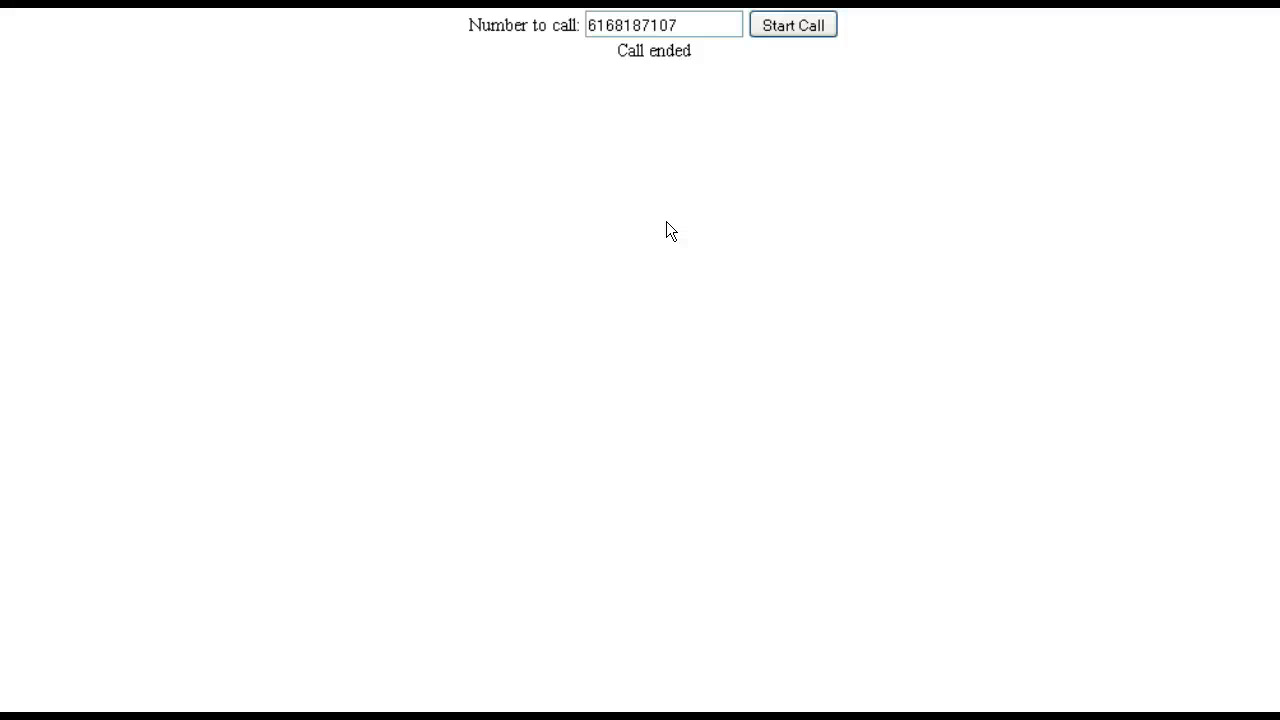
pyautogui.moveTo(604, 366)
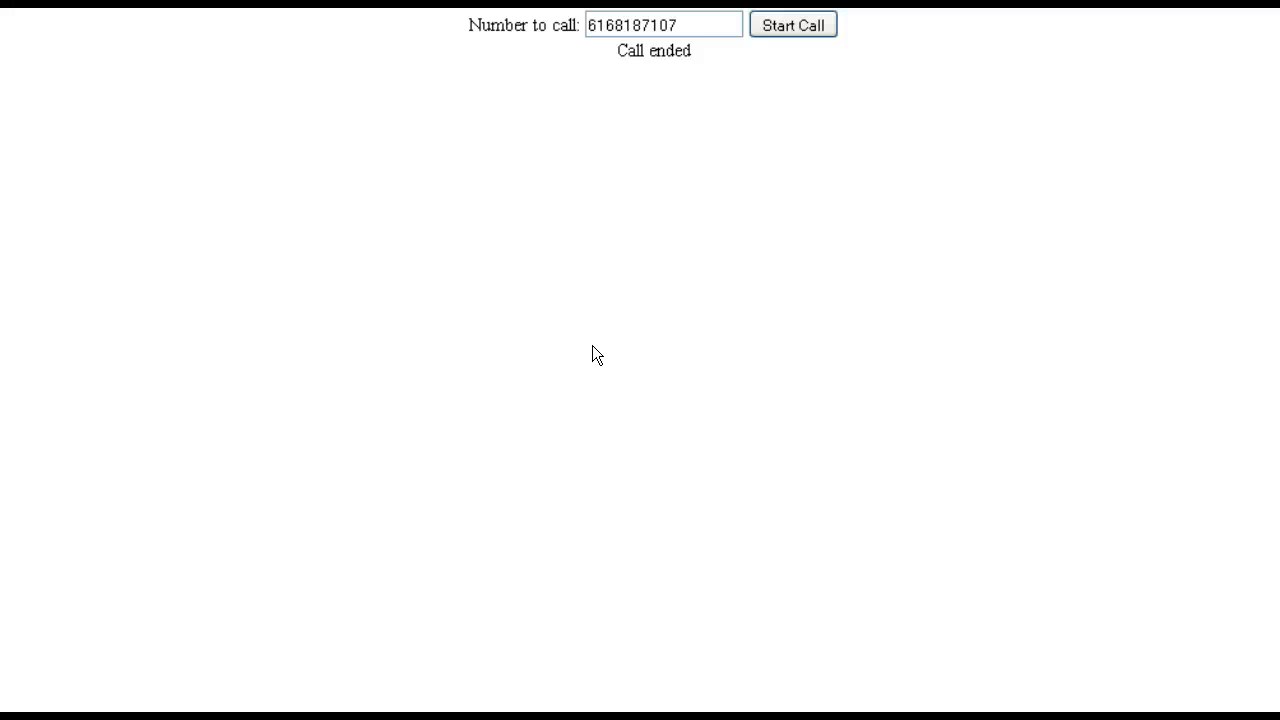
pyautogui.moveTo(818, 338)
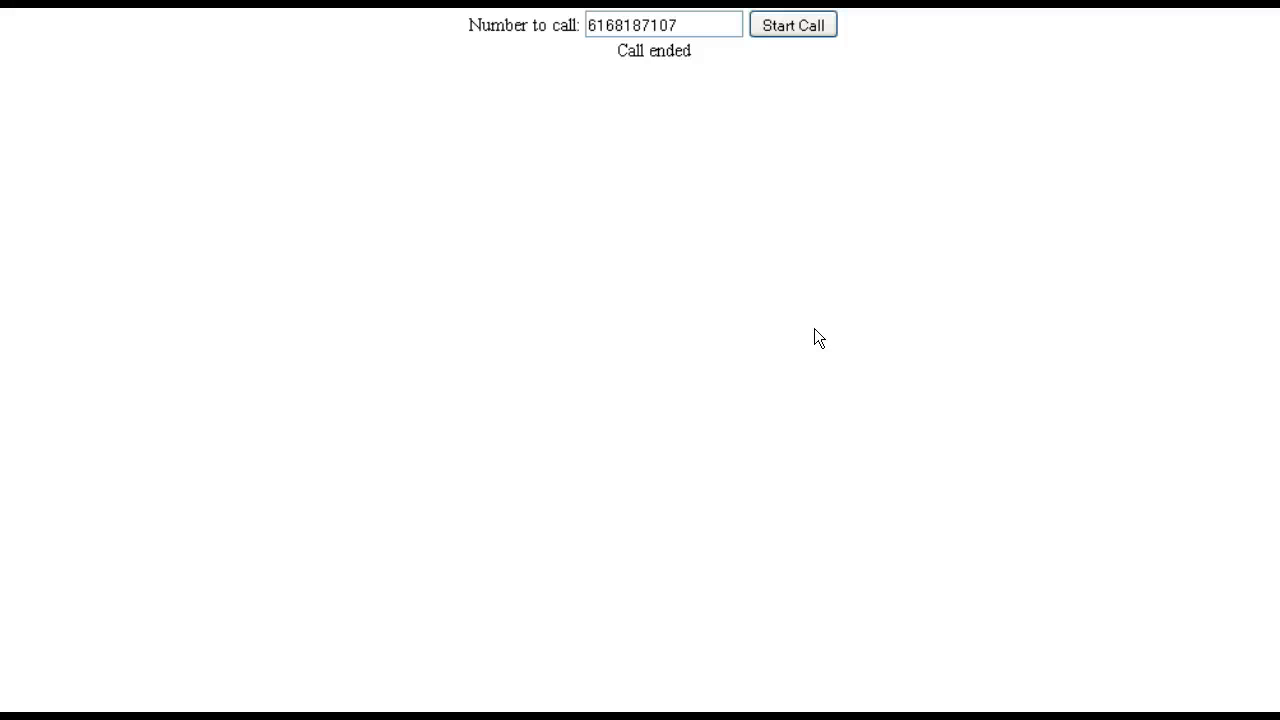
pyautogui.moveTo(548, 400)
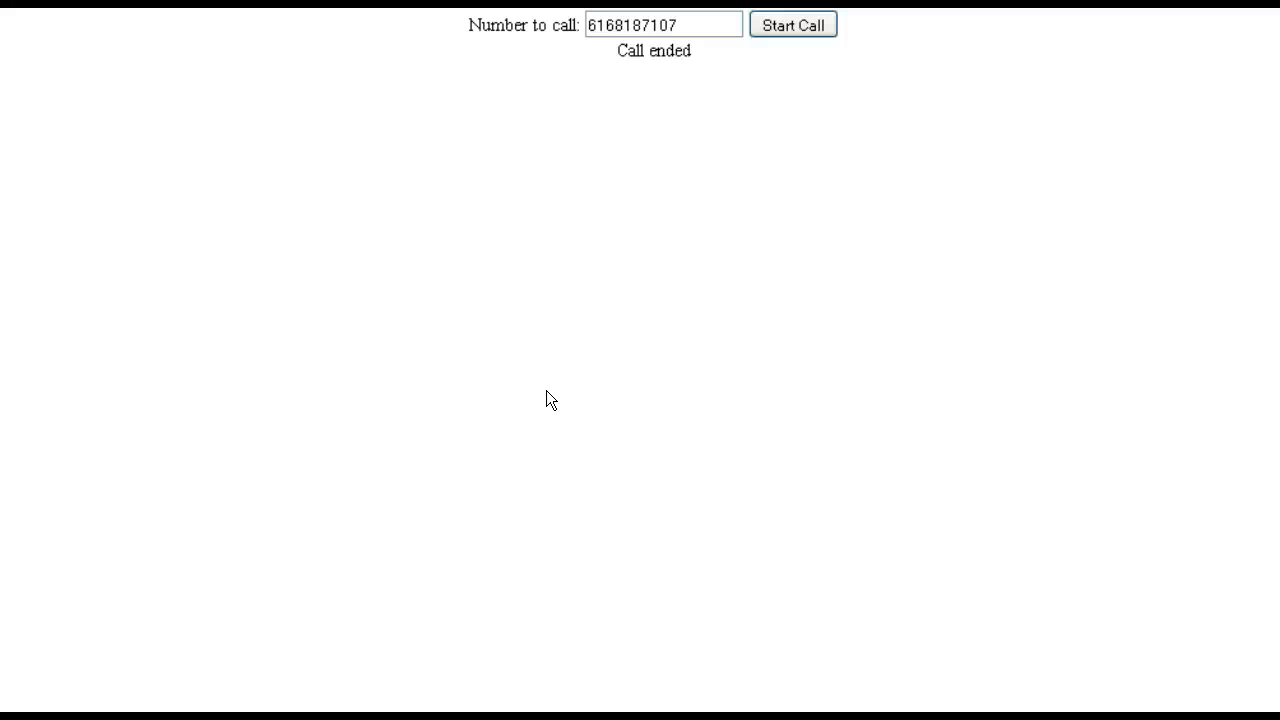
pyautogui.moveTo(880, 416)
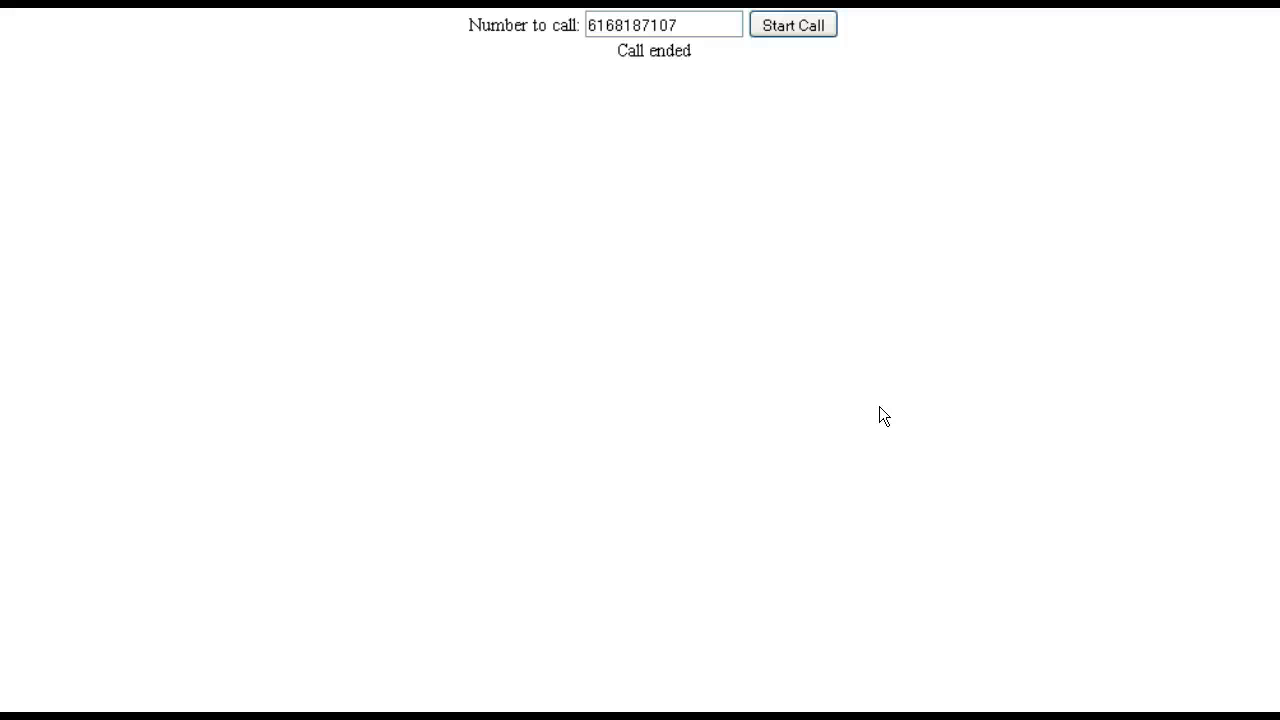
pyautogui.moveTo(818, 412)
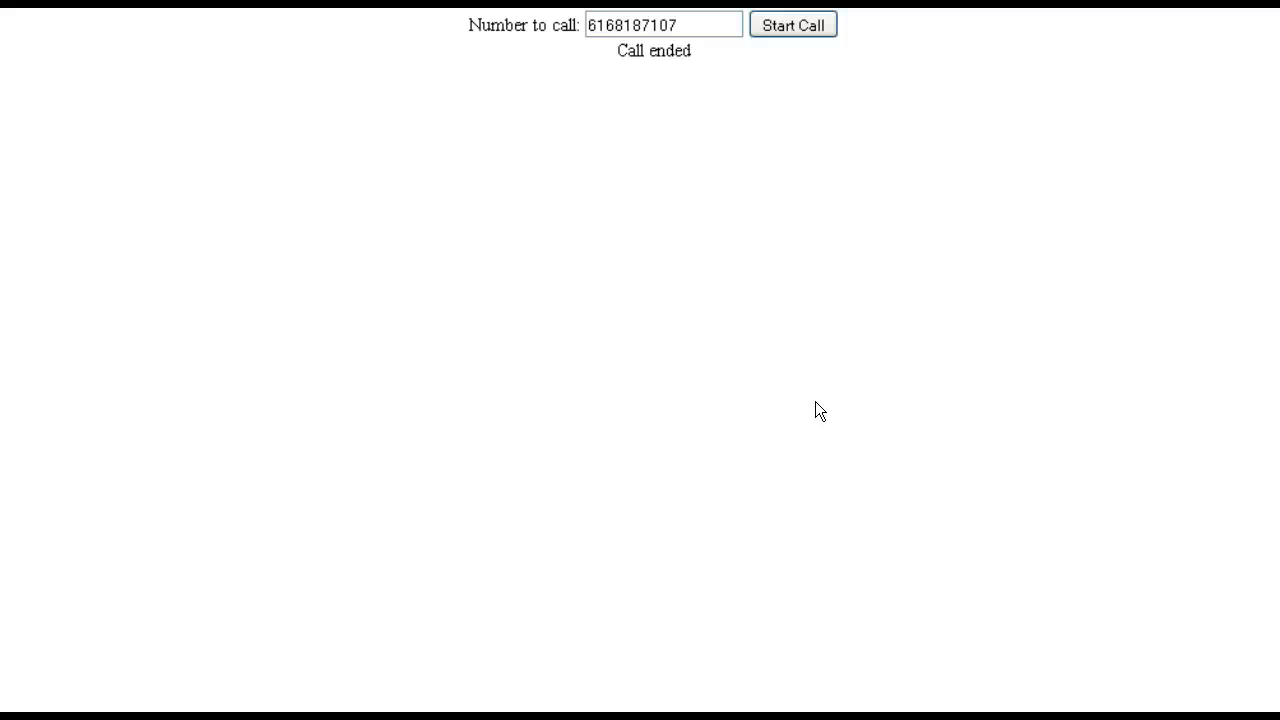
pyautogui.moveTo(938, 306)
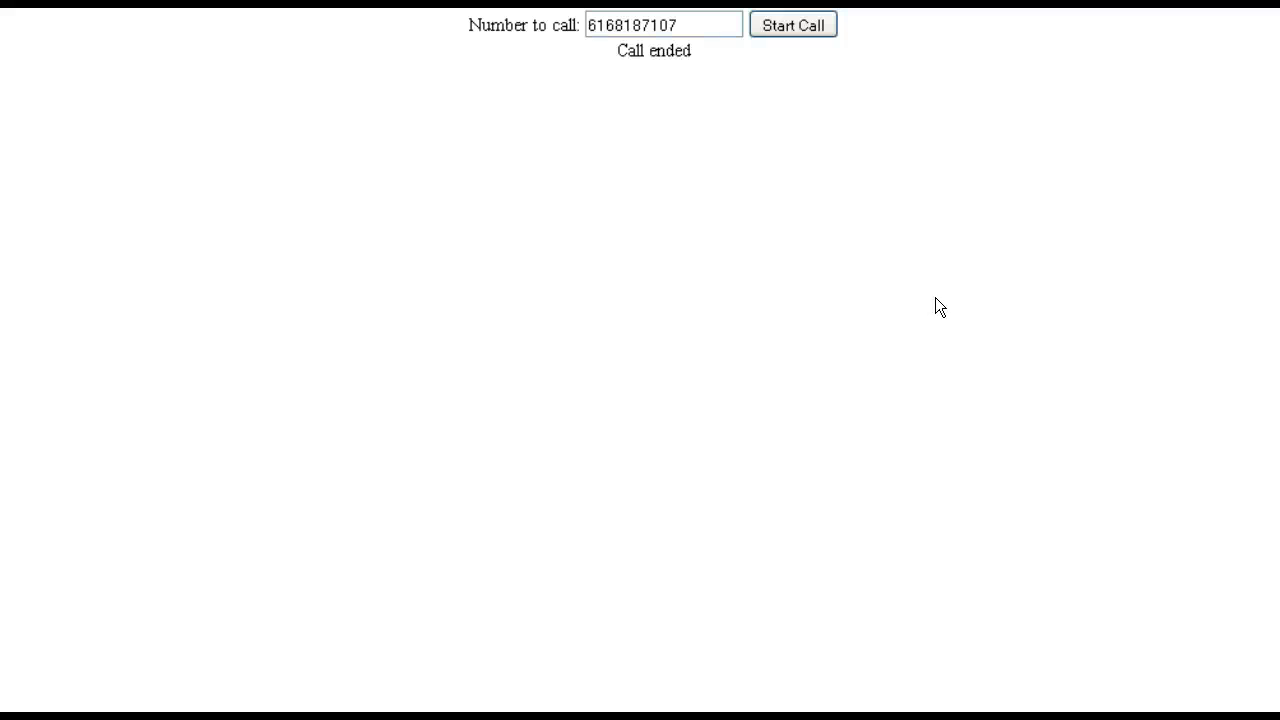